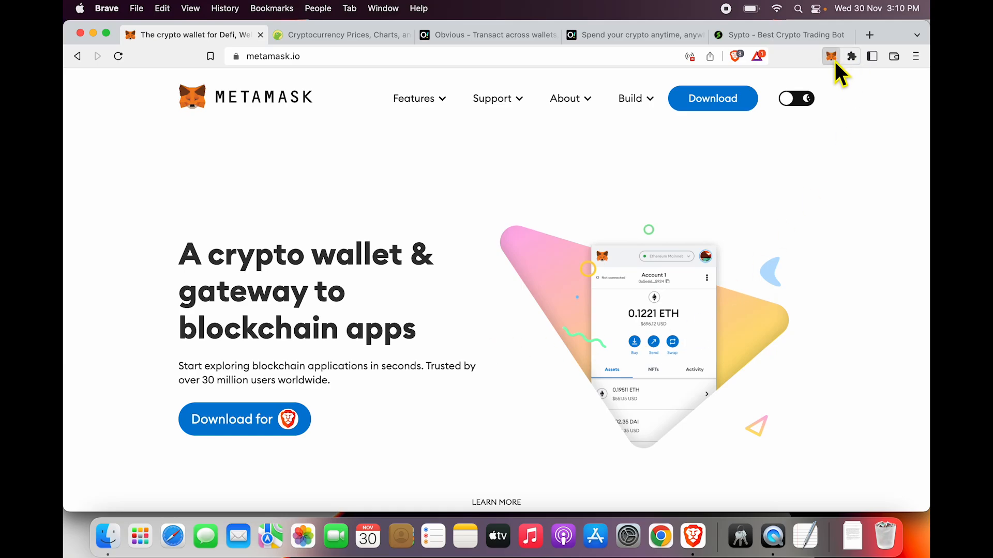
# - Review the Polygon account's MATIC and USDT balances and the Import tokens link
pyautogui.click(831, 55)
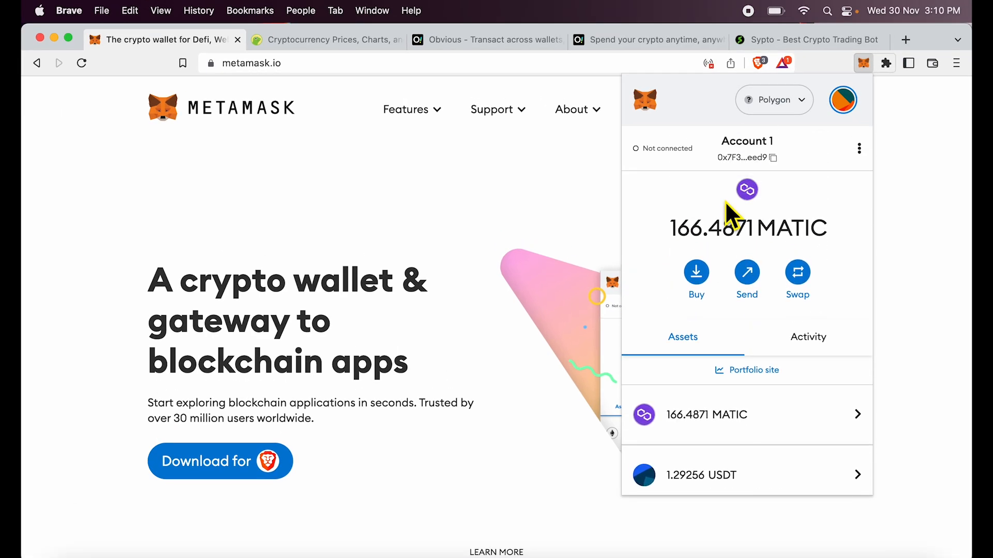
pyautogui.scroll(-3)
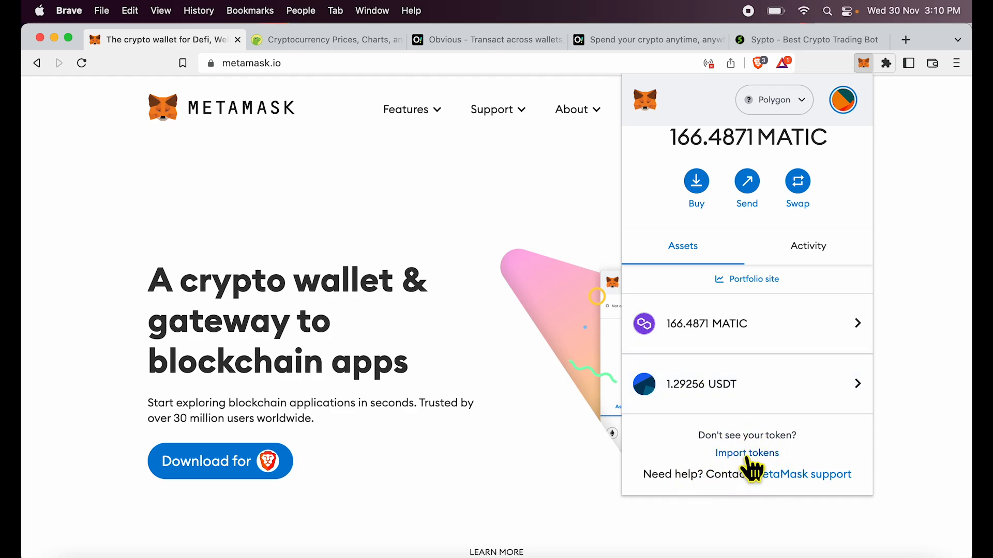
pyautogui.moveTo(805, 465)
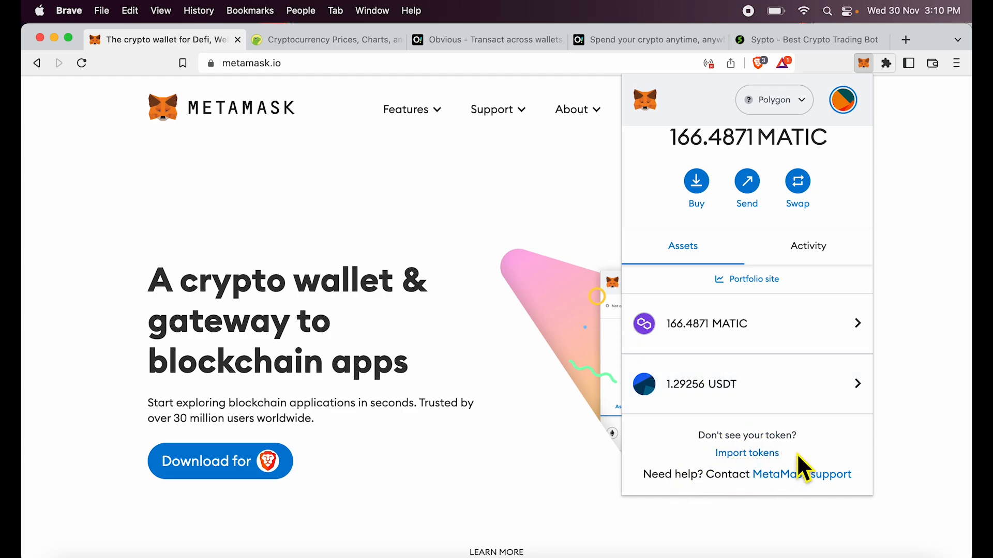
pyautogui.click(746, 453)
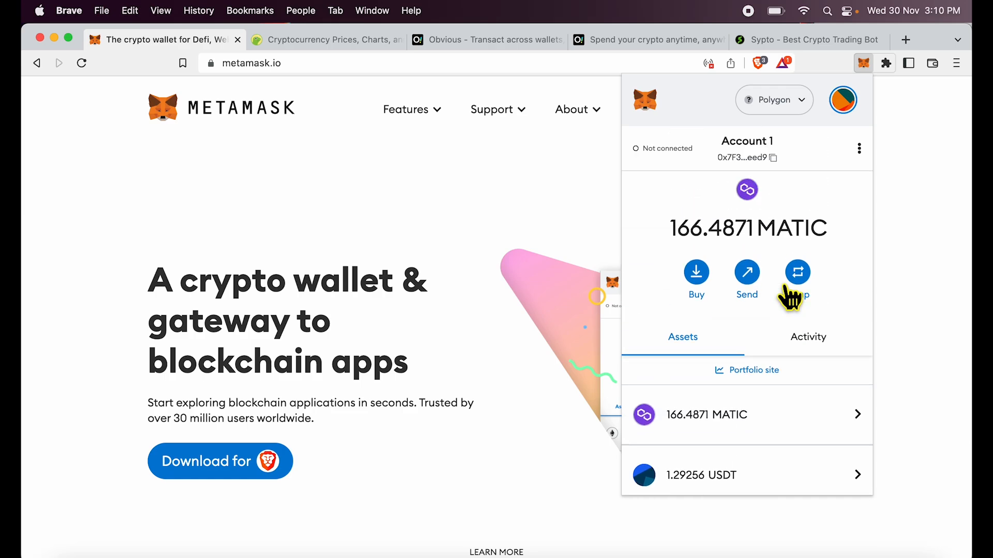
pyautogui.moveTo(788, 111)
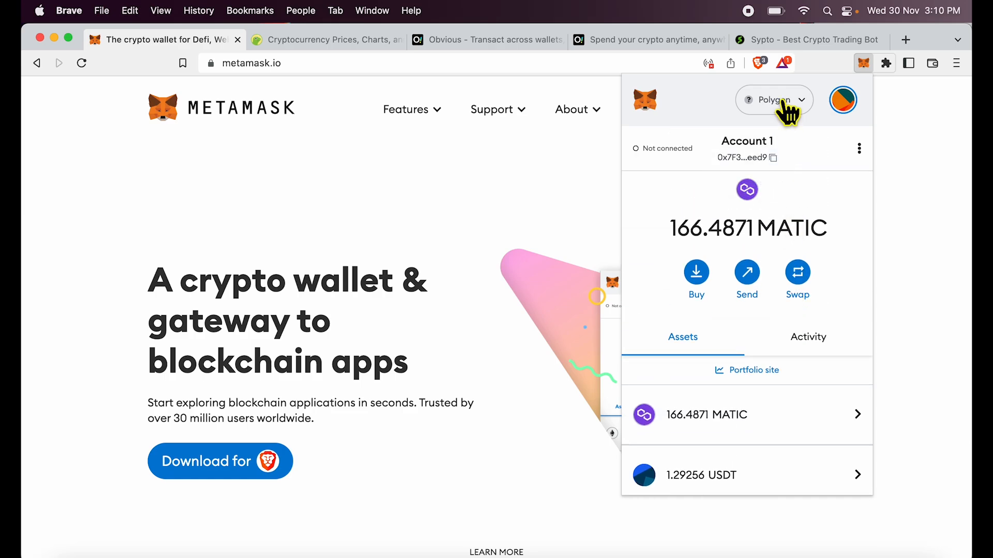
# - Switch the active network to Ethereum Mainnet and bring the network list back up
pyautogui.click(773, 100)
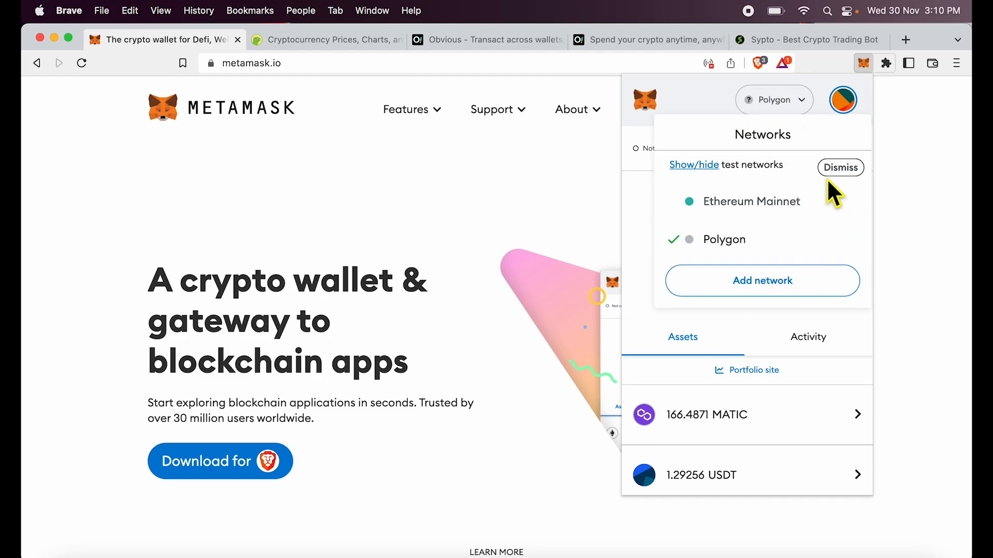
pyautogui.moveTo(769, 169)
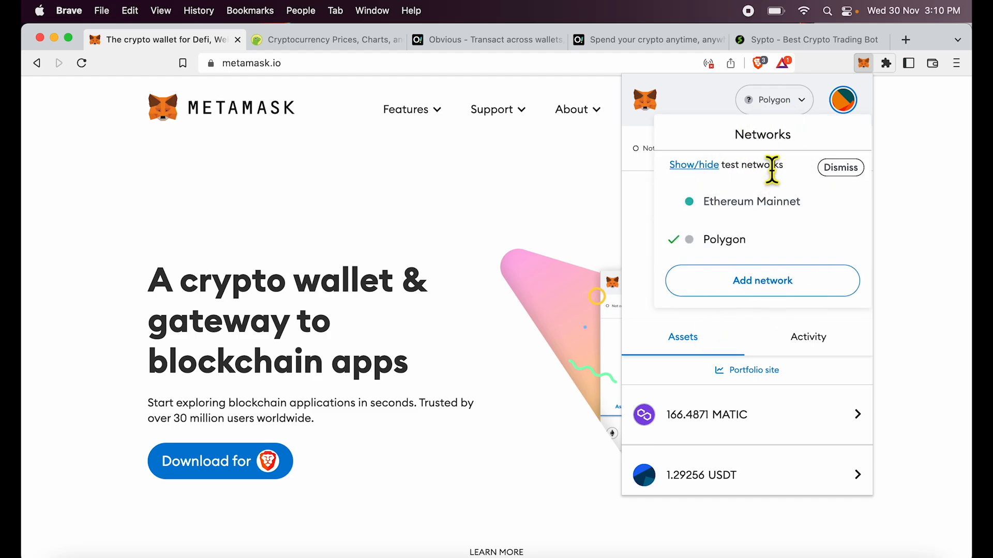
pyautogui.click(774, 99)
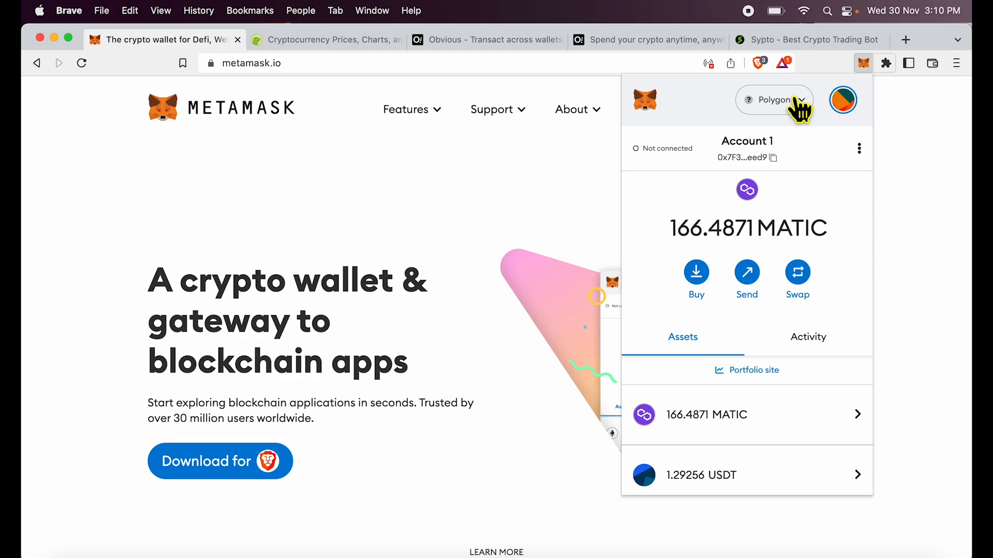
pyautogui.click(773, 99)
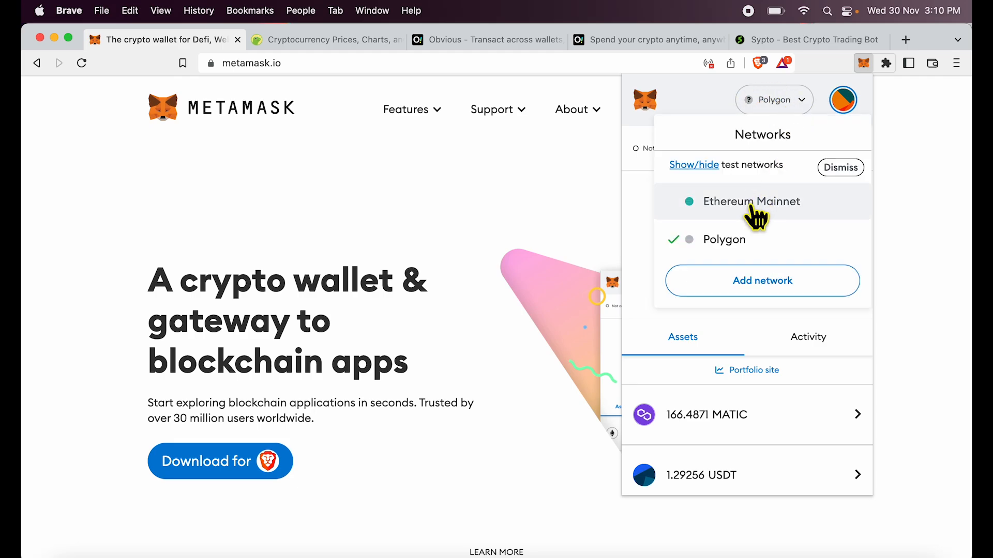
pyautogui.click(751, 202)
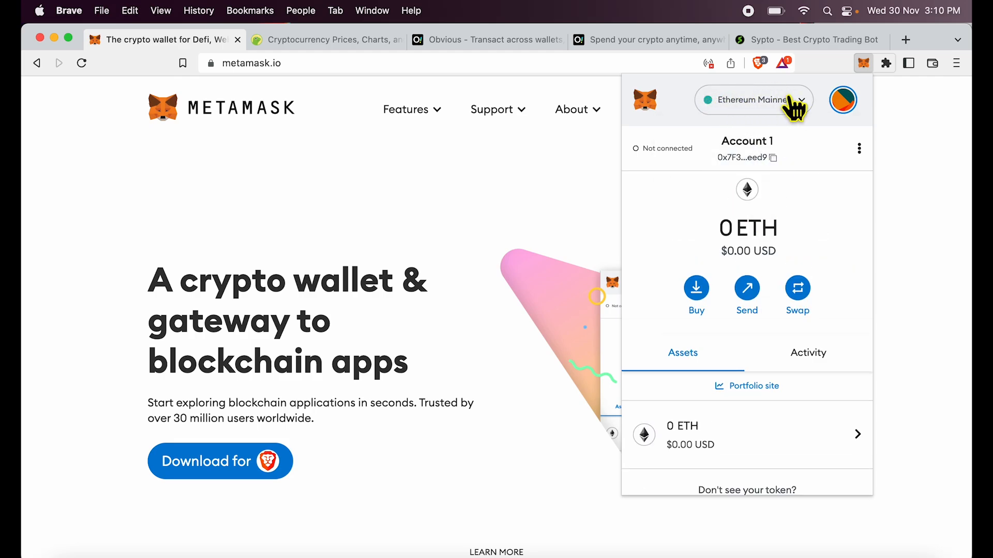
pyautogui.click(753, 100)
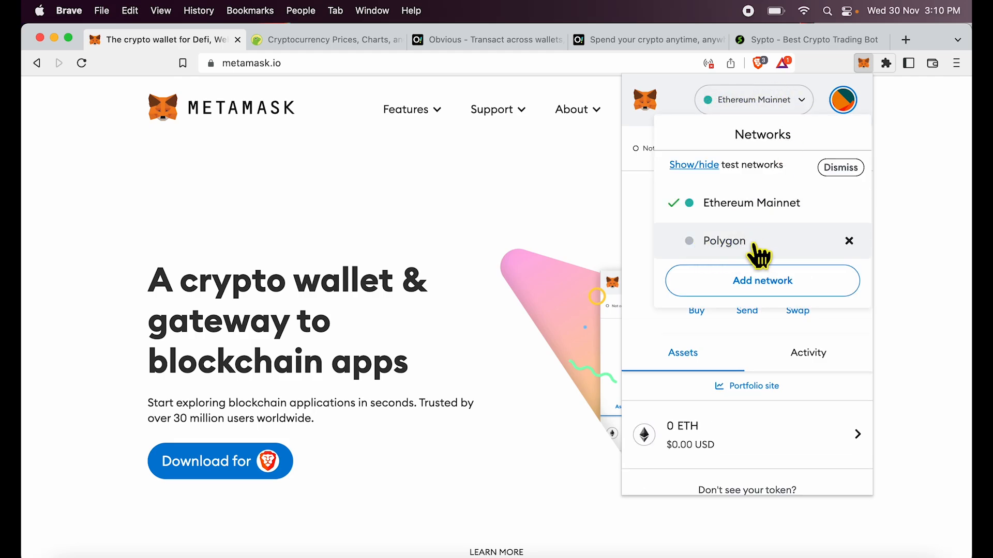
pyautogui.moveTo(743, 265)
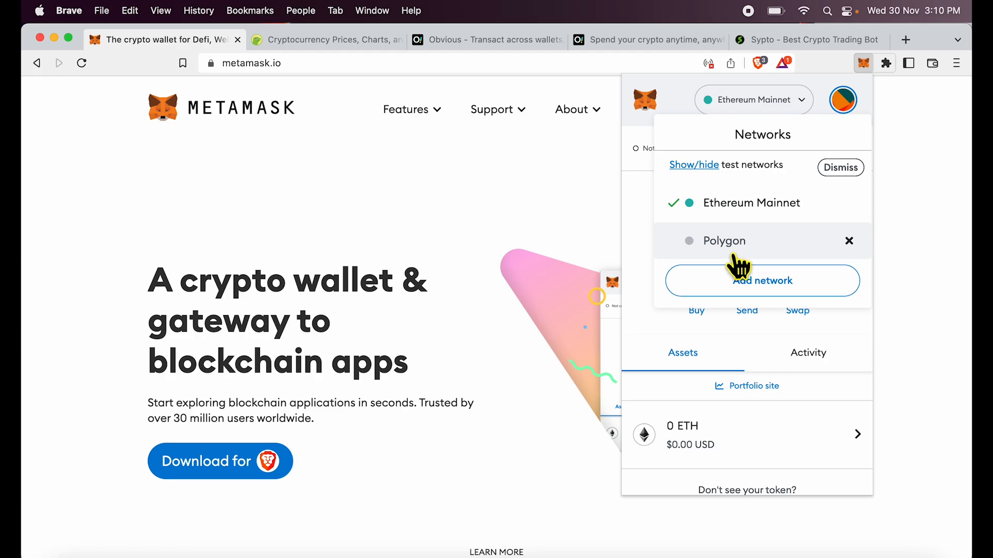
# - Start adding a new network, reaching the blank manual network form
pyautogui.click(763, 280)
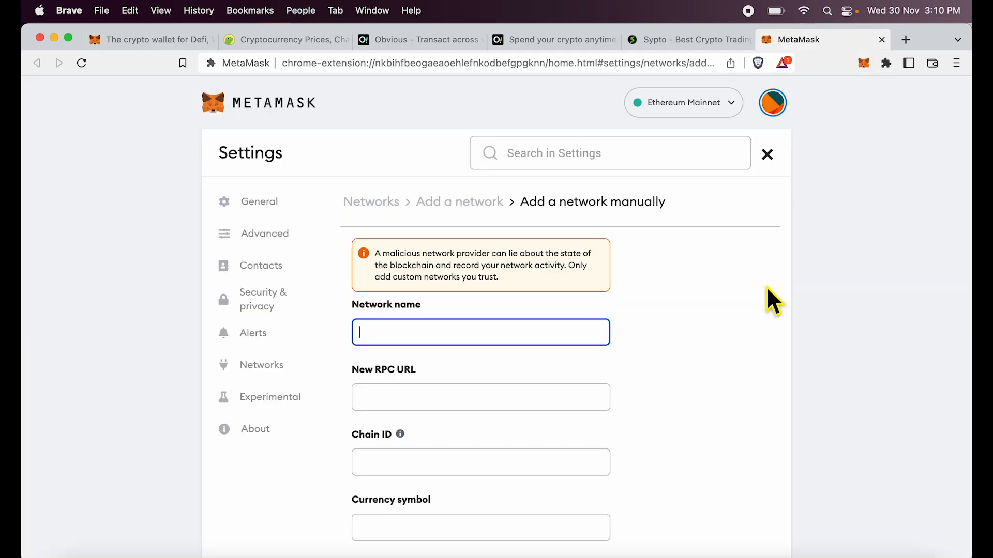
pyautogui.scroll(-3)
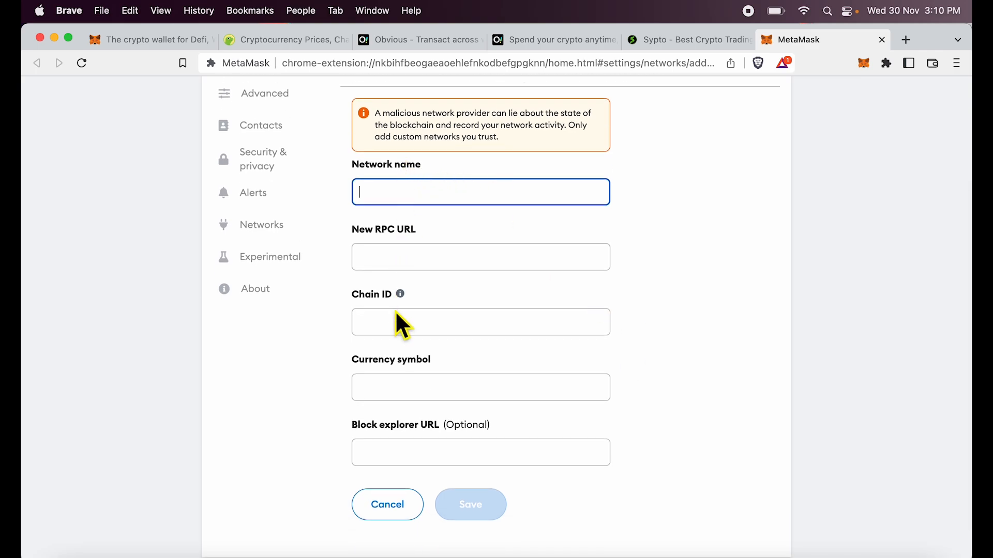
pyautogui.moveTo(402, 452)
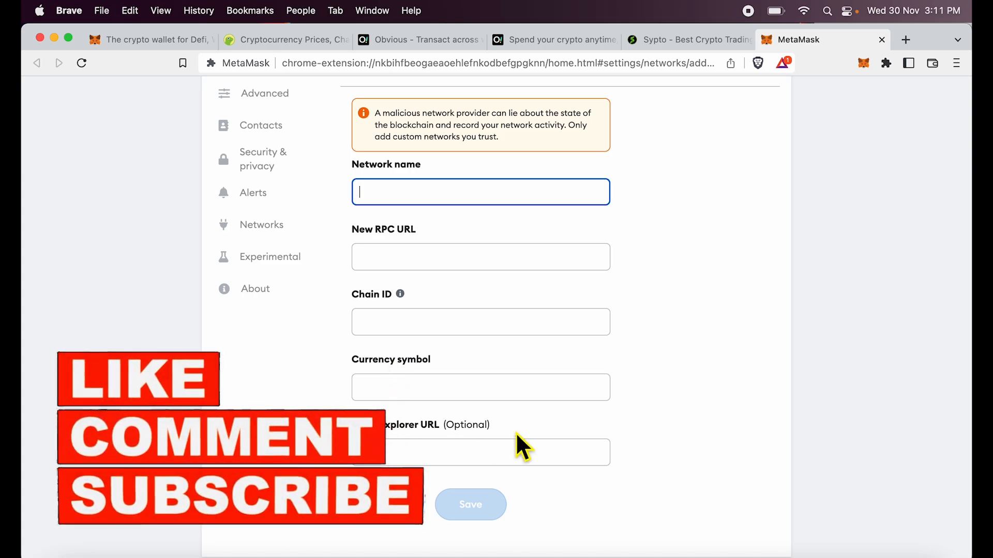
pyautogui.moveTo(579, 436)
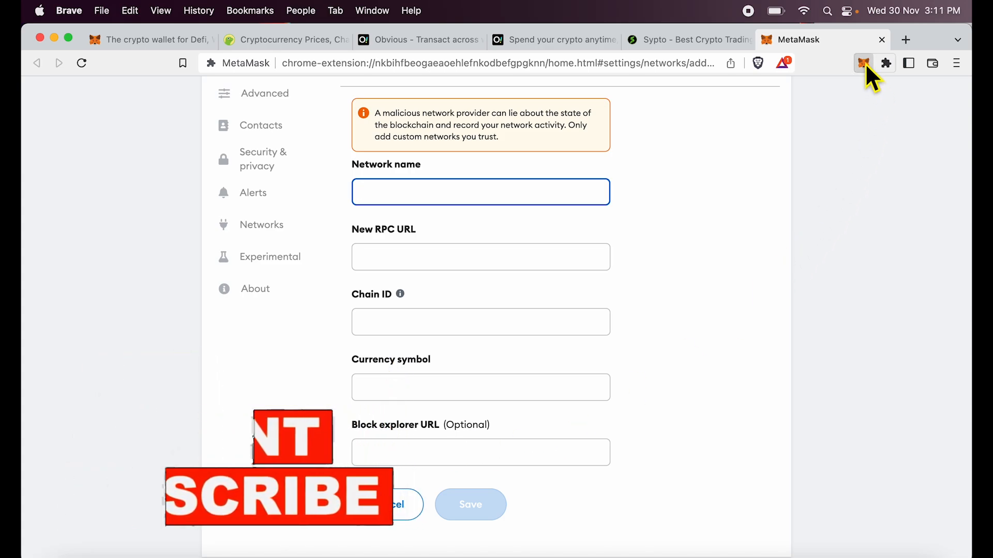
# - Enable the experimental 'Show custom network list' setting and return to the wallet home
pyautogui.click(862, 63)
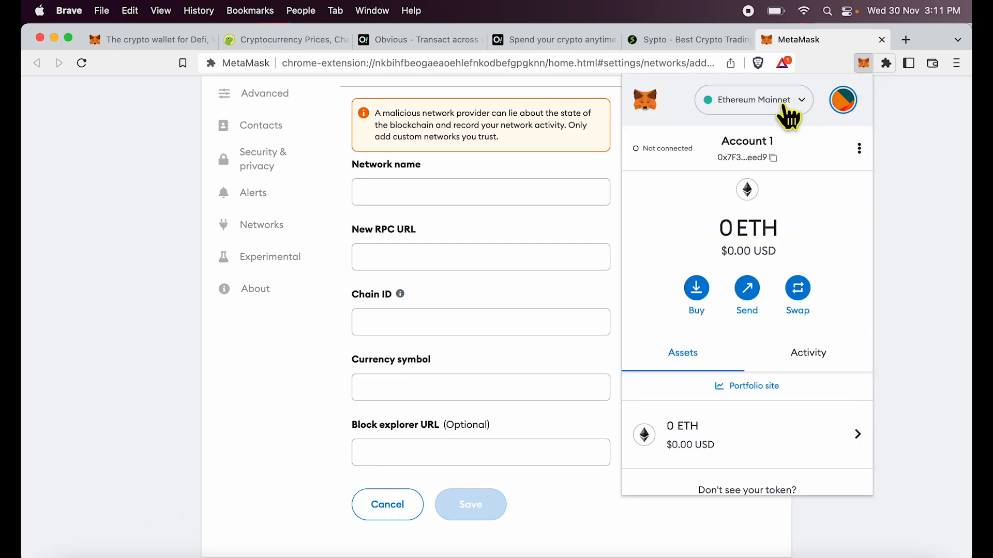
pyautogui.moveTo(847, 102)
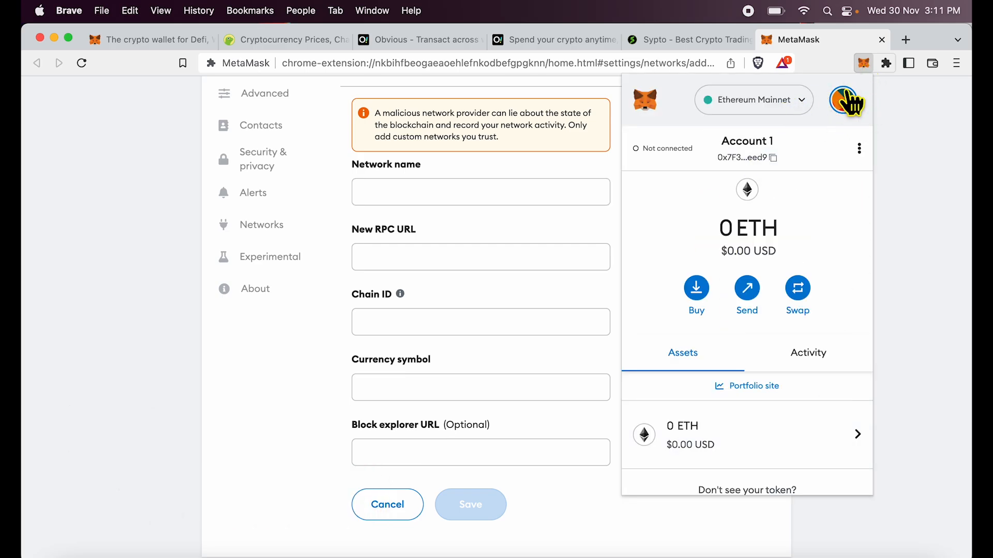
pyautogui.click(843, 100)
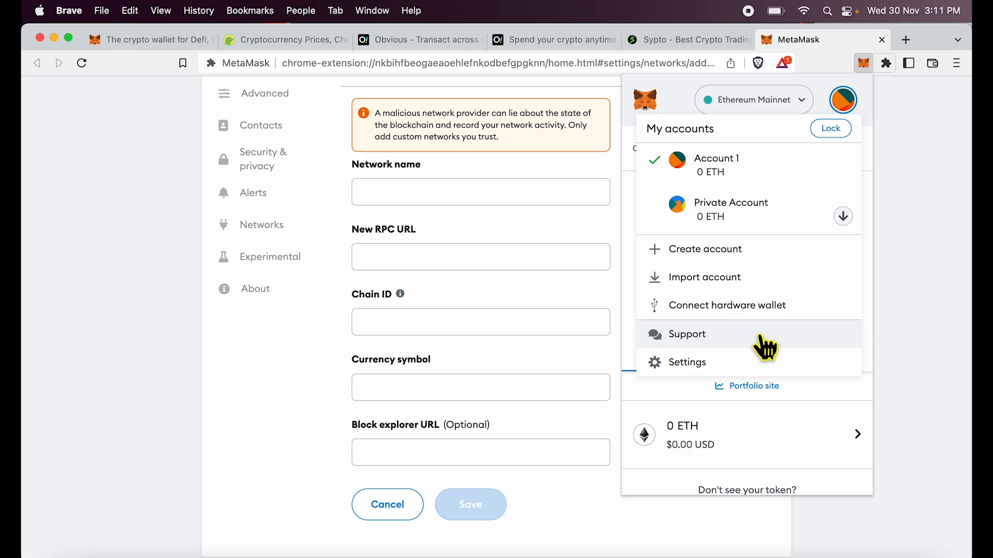
pyautogui.click(687, 362)
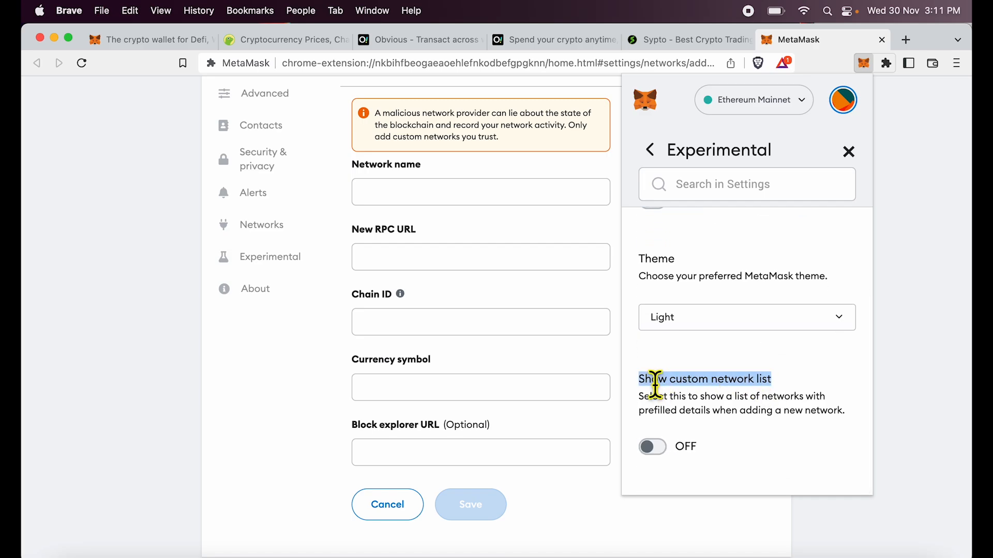
pyautogui.click(651, 447)
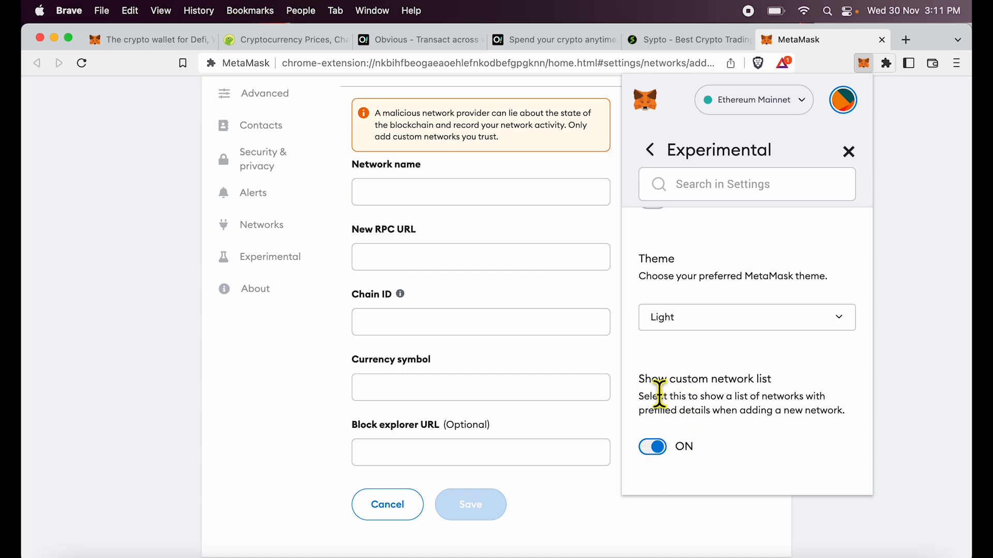
pyautogui.moveTo(853, 176)
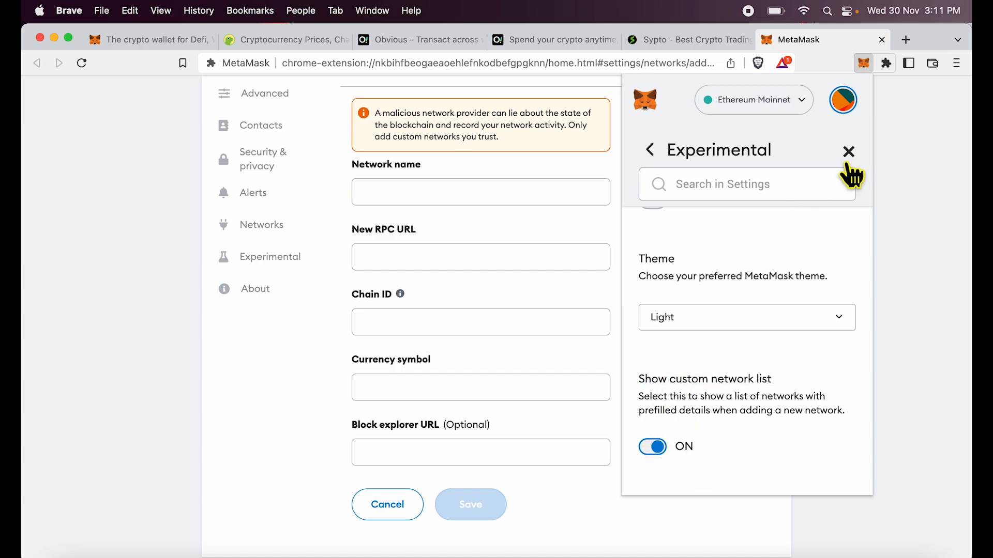
pyautogui.click(848, 151)
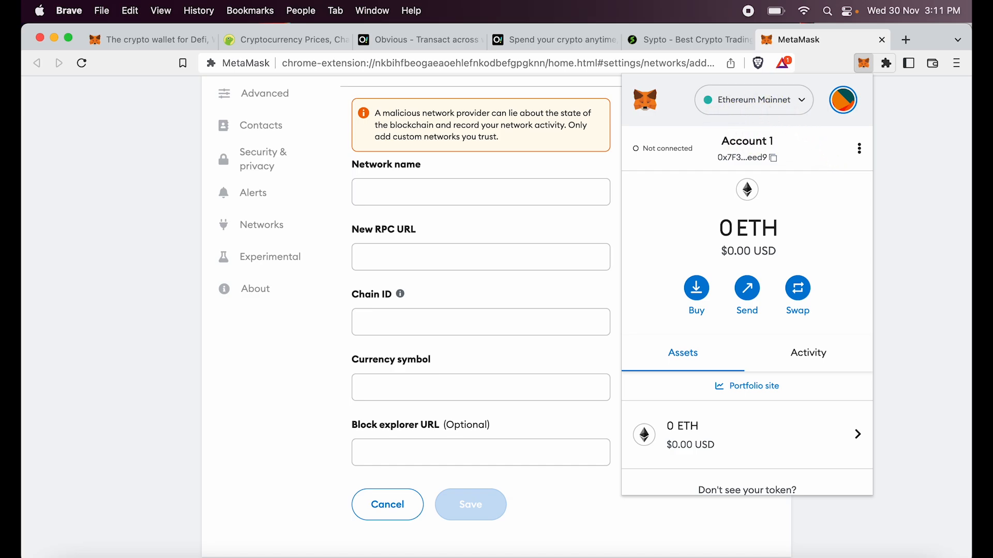
# - Add BNB Smart Chain from the popular networks list, approve it and switch the wallet to it
pyautogui.click(753, 99)
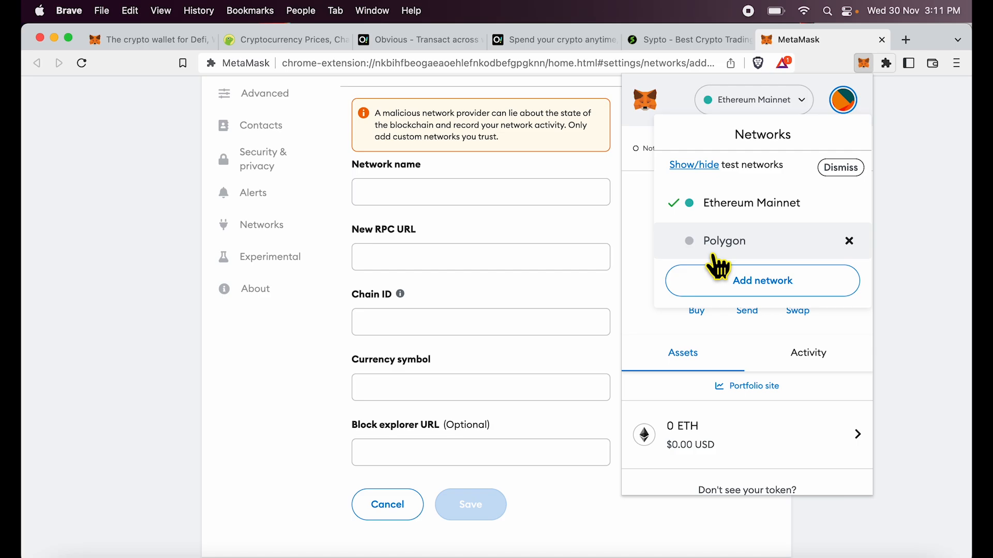
pyautogui.click(762, 280)
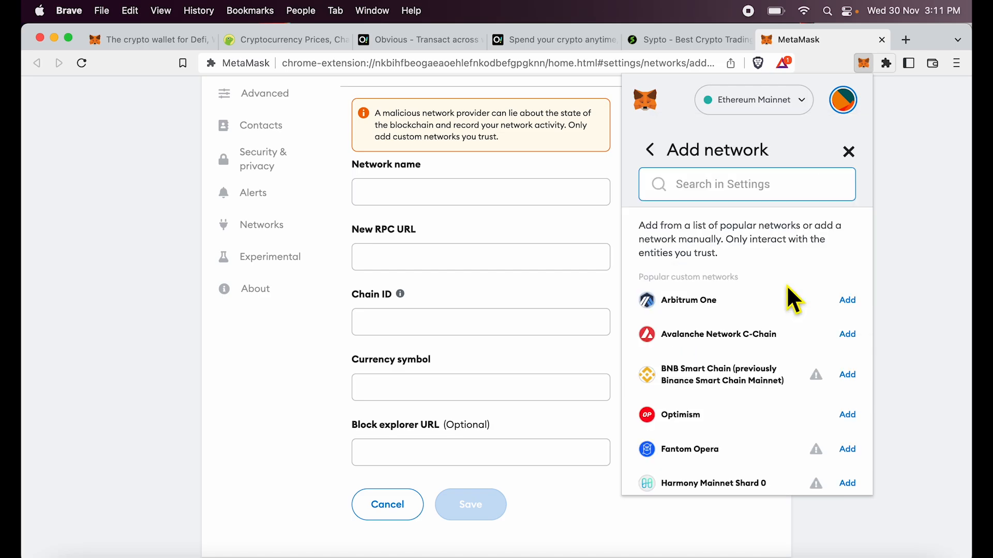
pyautogui.scroll(-3)
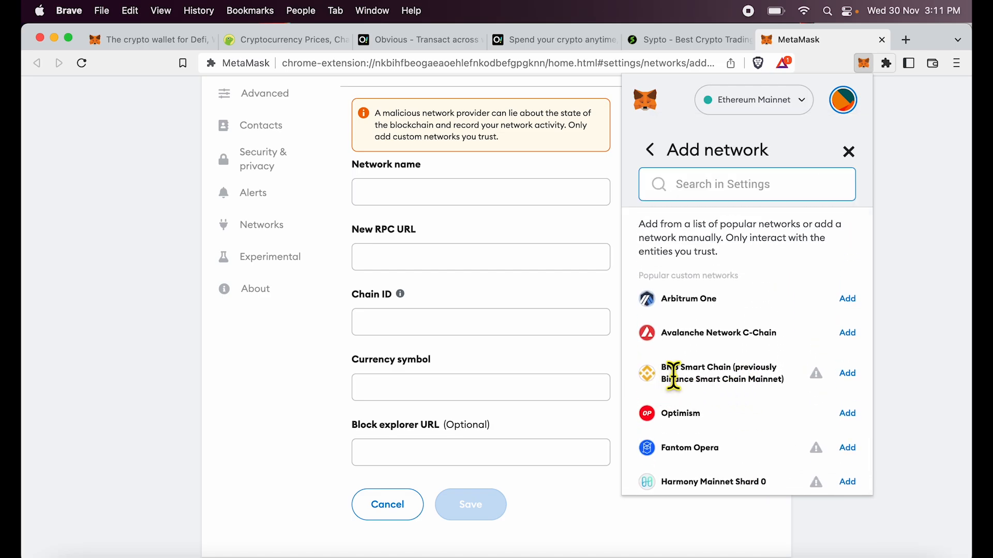
pyautogui.moveTo(814, 389)
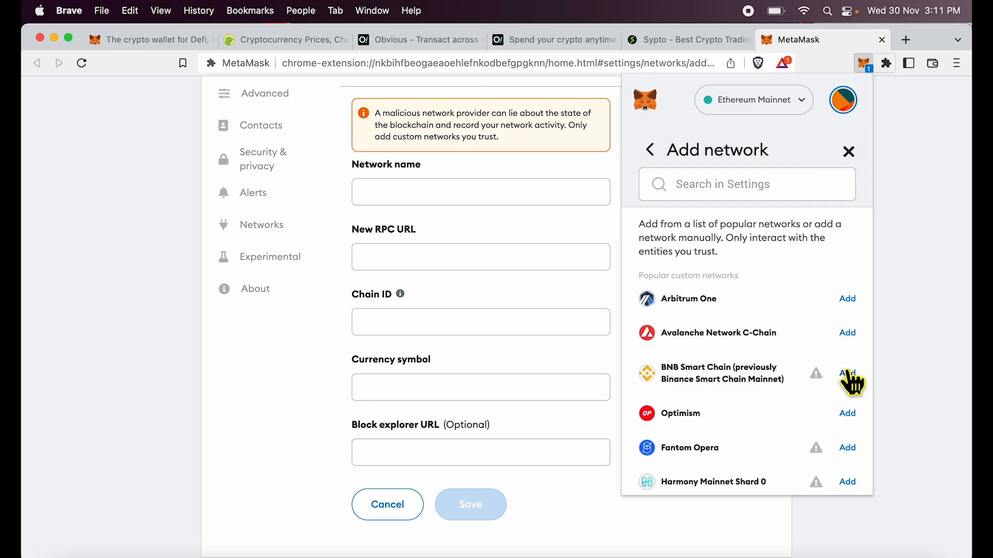
pyautogui.click(847, 373)
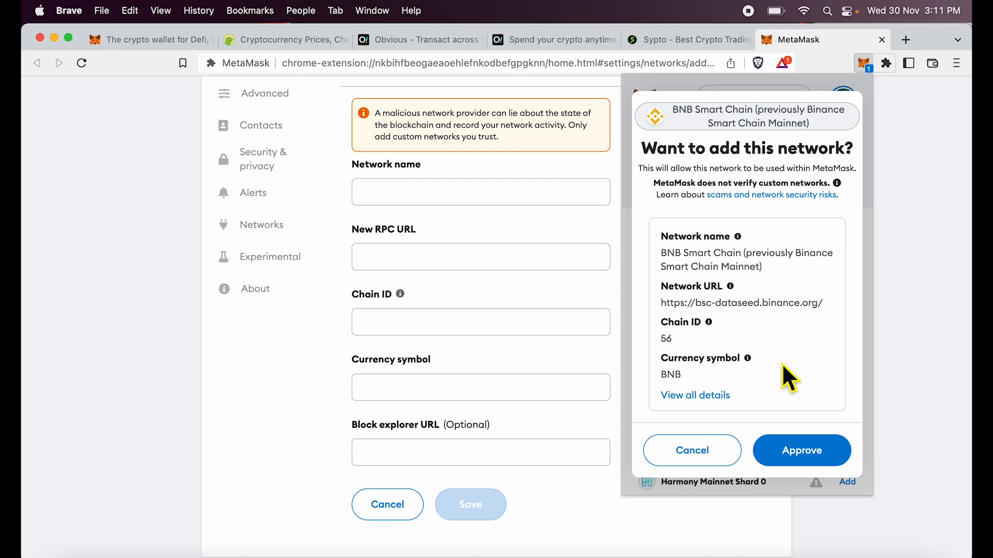
pyautogui.click(801, 450)
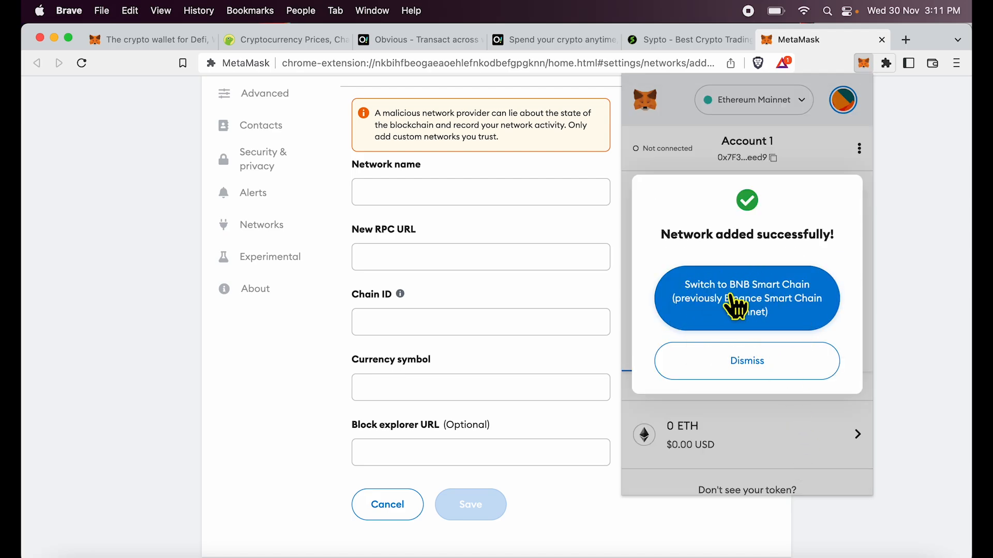
pyautogui.click(746, 361)
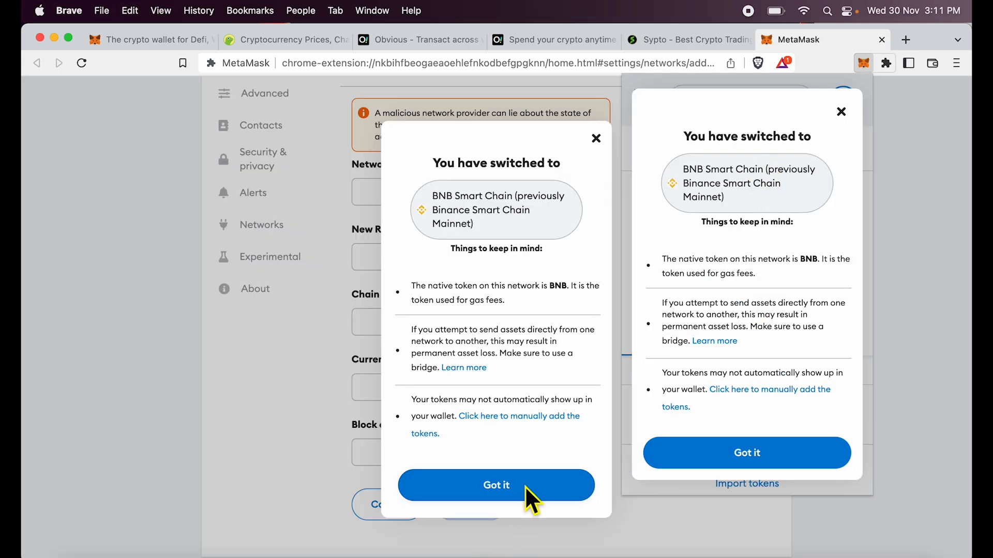
pyautogui.click(497, 485)
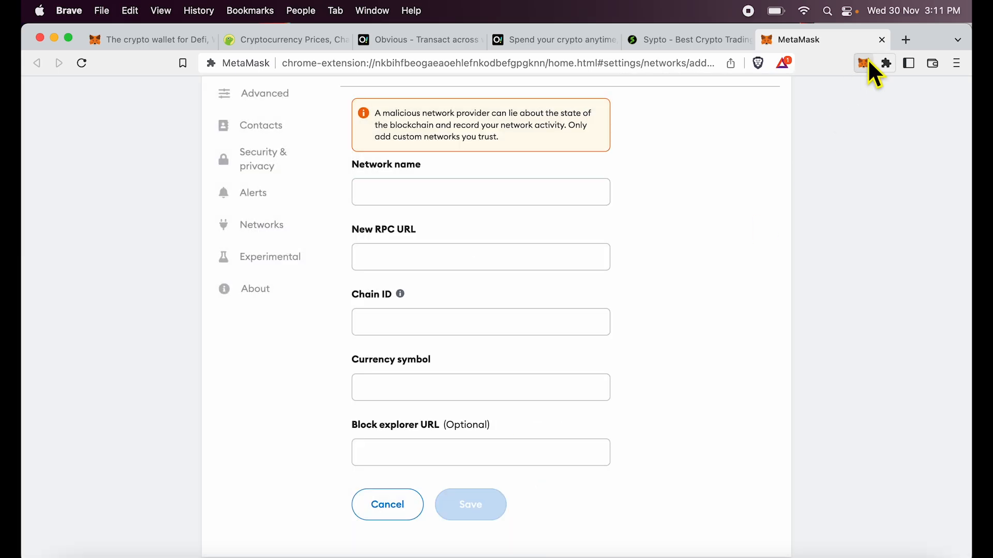
# - Copy the BNB Smart Chain account address from the wallet, then move to the Obvious tab
pyautogui.click(863, 63)
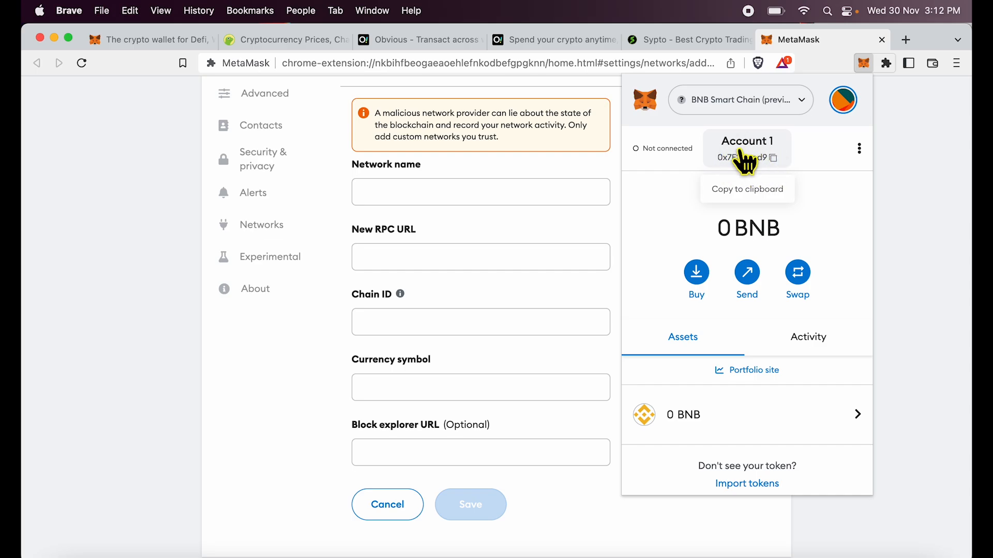
pyautogui.moveTo(580, 72)
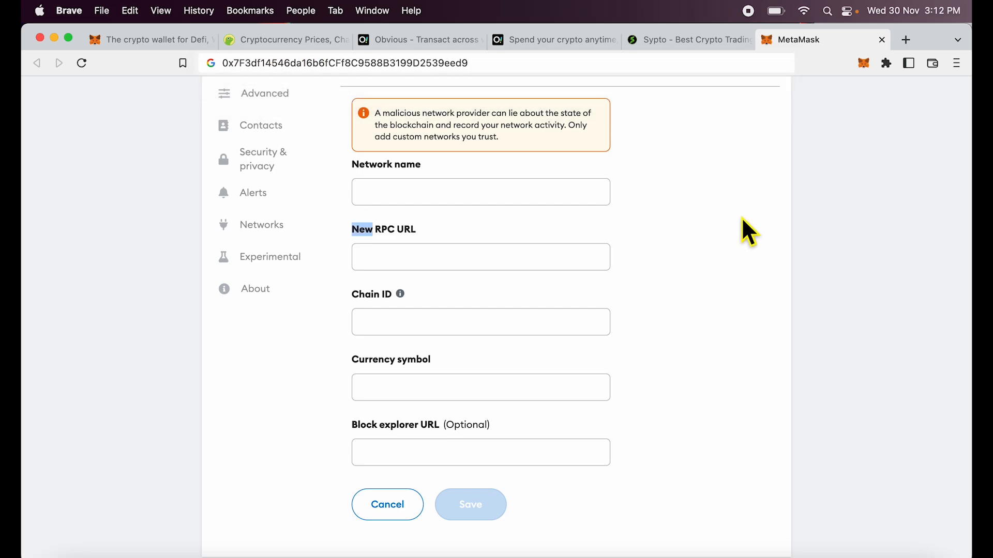
pyautogui.click(862, 63)
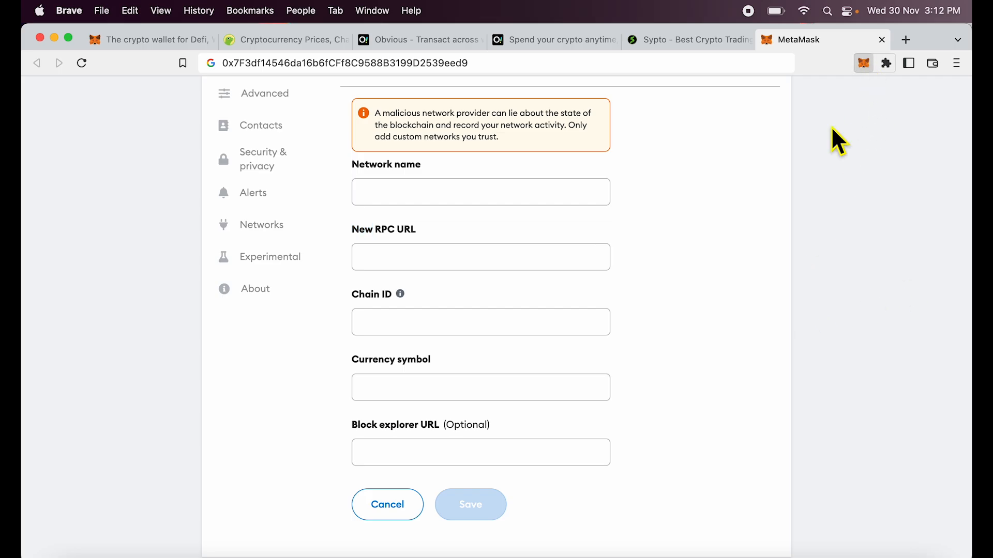
pyautogui.click(863, 63)
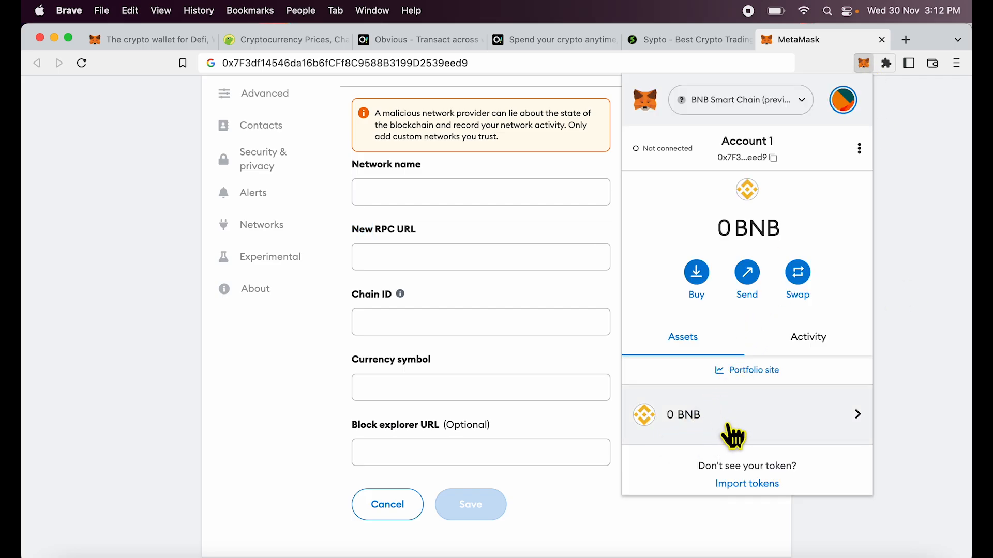
pyautogui.moveTo(698, 430)
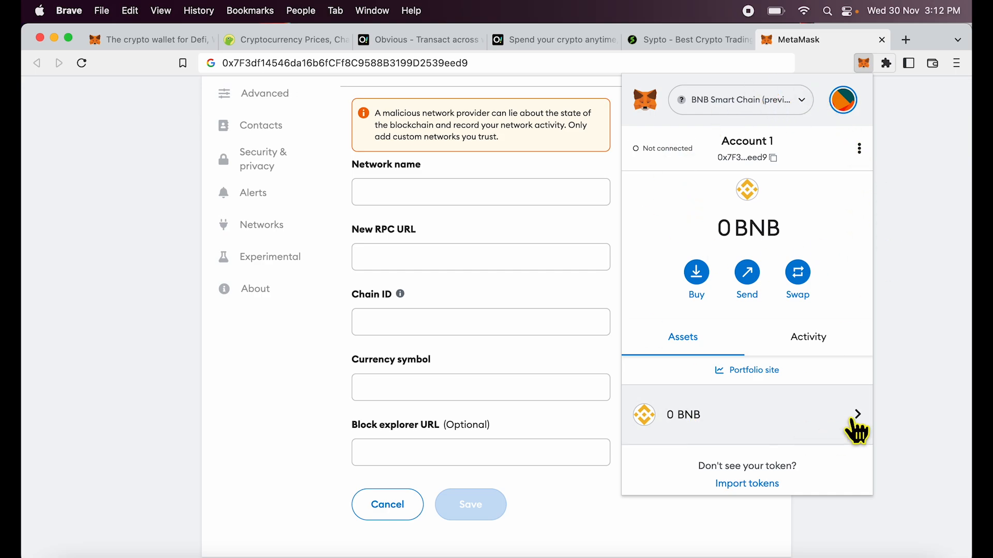
pyautogui.moveTo(891, 280)
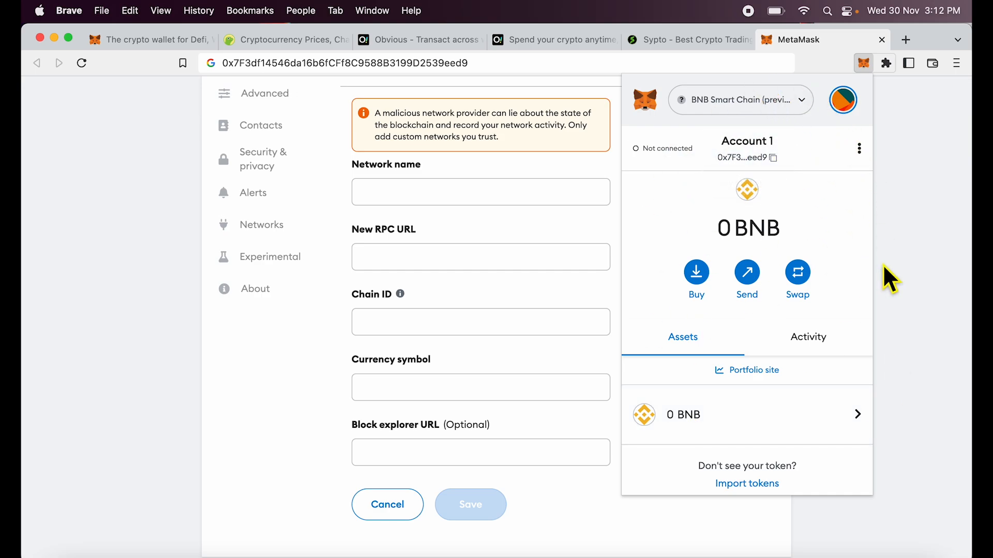
pyautogui.moveTo(898, 285)
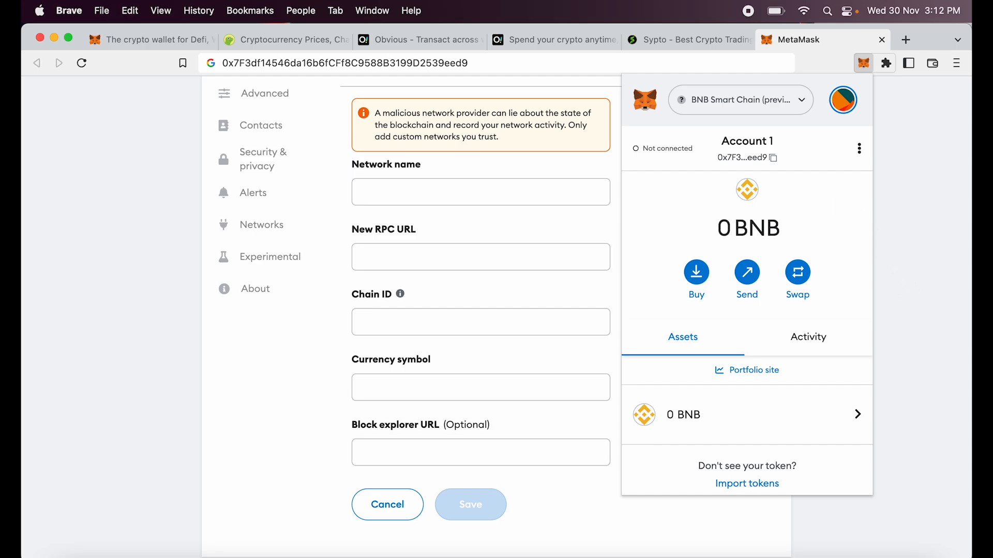
pyautogui.click(418, 39)
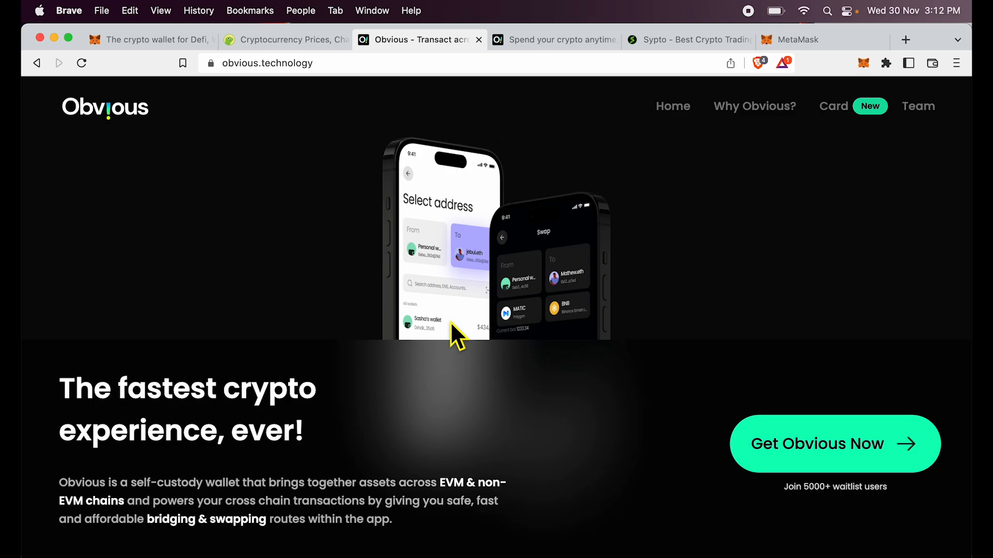
# - Browse the Obvious homepage and crypto card page, then return to MetaMask settings
pyautogui.scroll(-3)
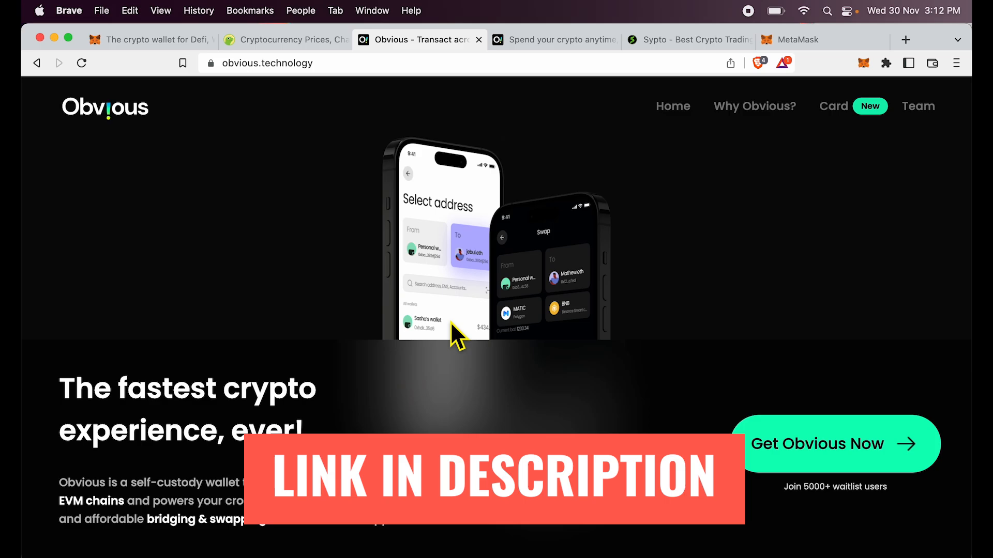
pyautogui.click(554, 39)
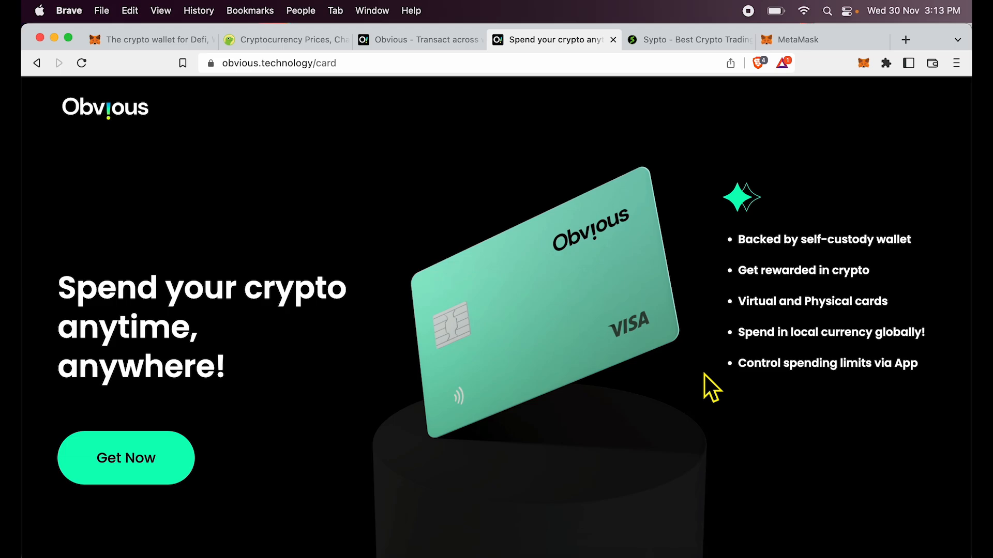
pyautogui.moveTo(707, 380)
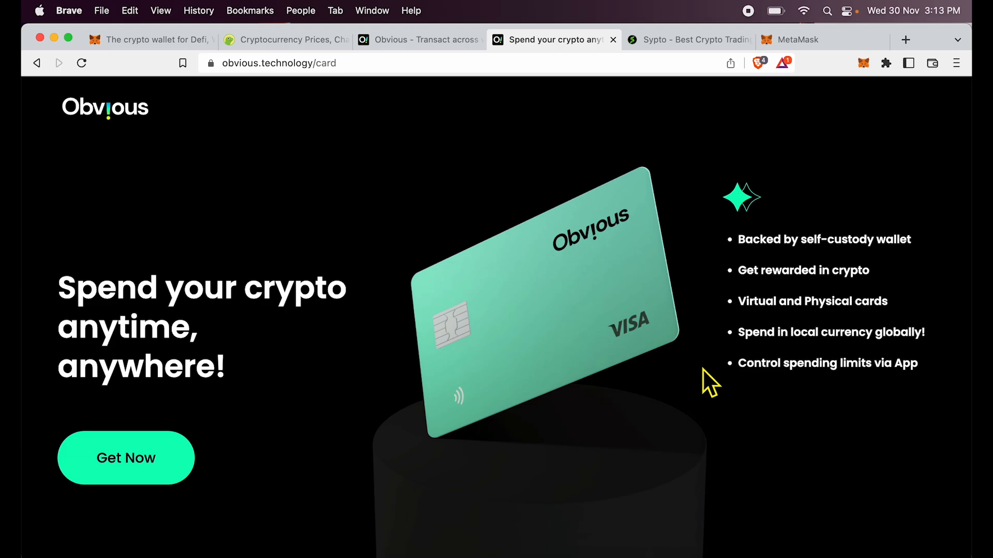
pyautogui.click(796, 40)
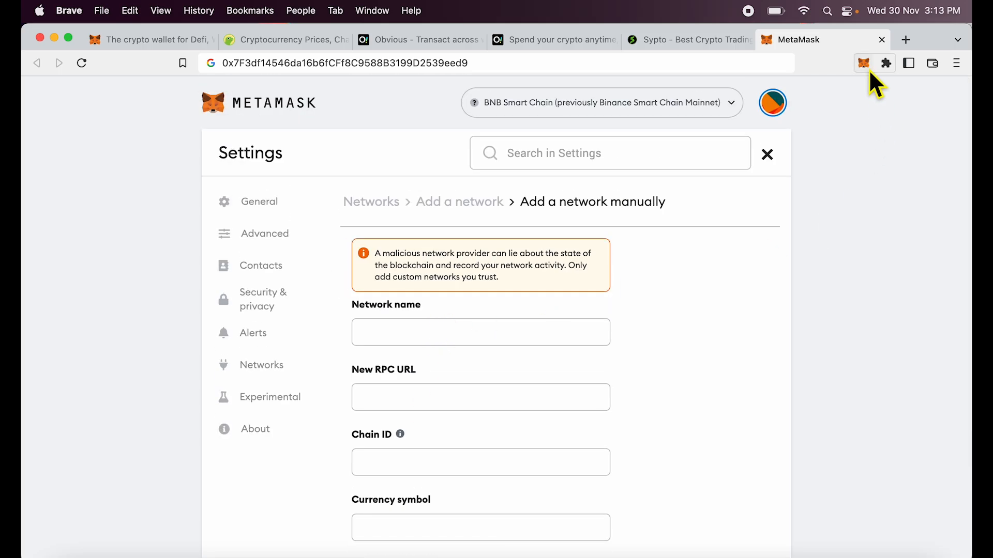
# - Confirm the wallet shows 0 BNB on BNB Smart Chain, then close it
pyautogui.click(863, 63)
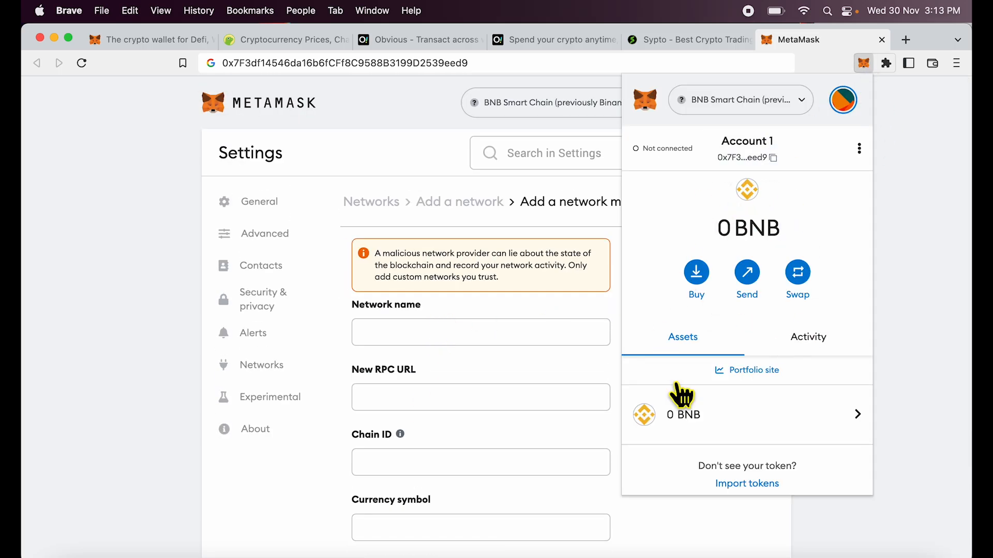
pyautogui.moveTo(602, 282)
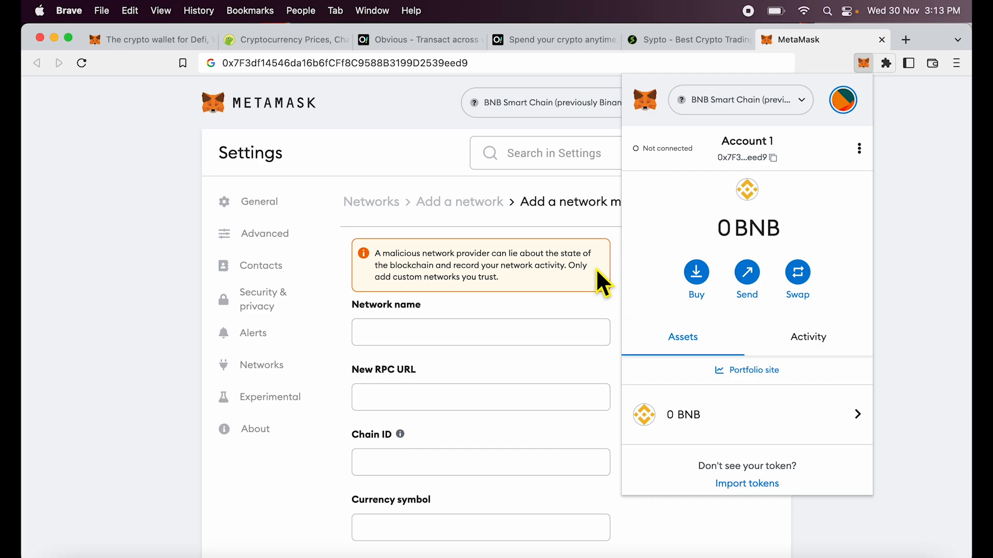
pyautogui.click(342, 63)
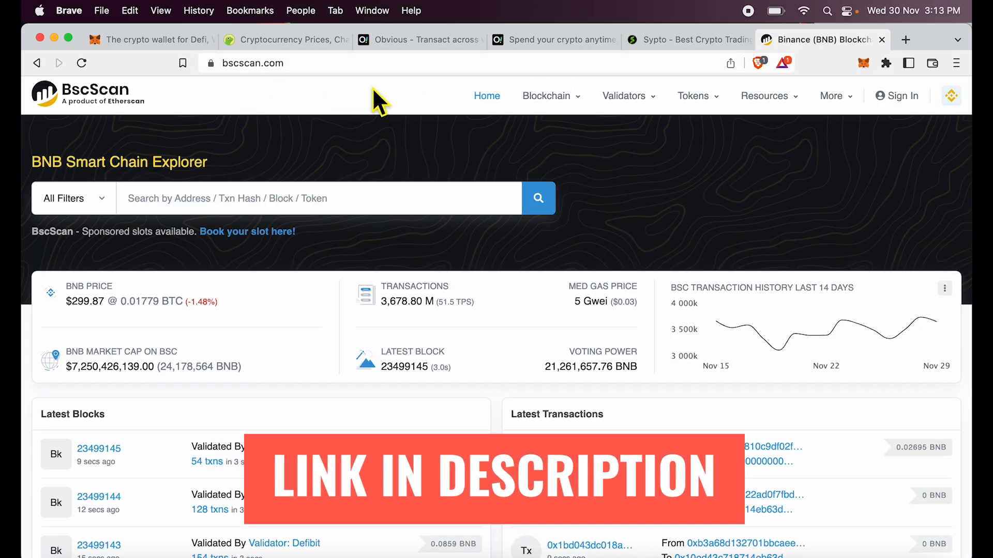
pyautogui.moveTo(549, 415)
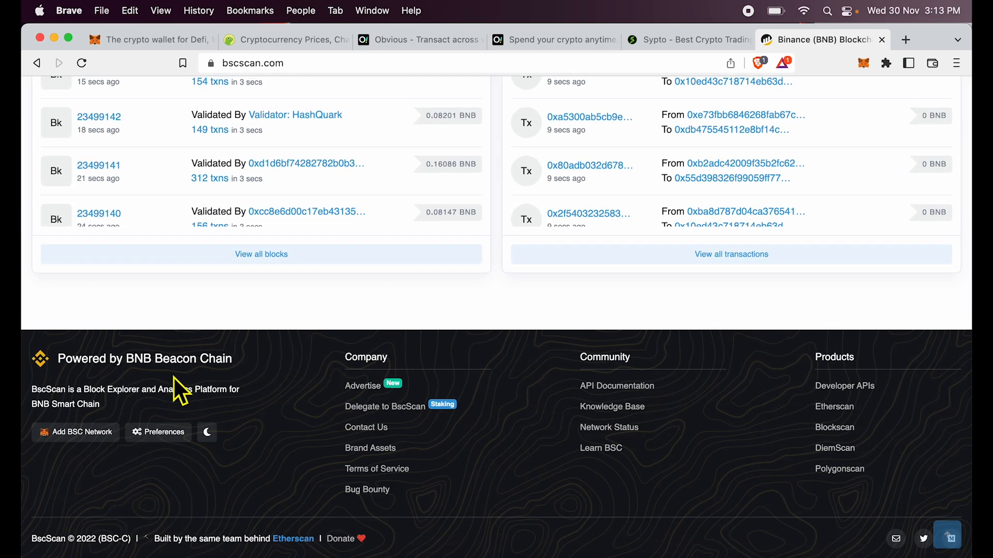
# - Use BscScan's Add BSC Network and acknowledge the already-added notice
pyautogui.click(75, 433)
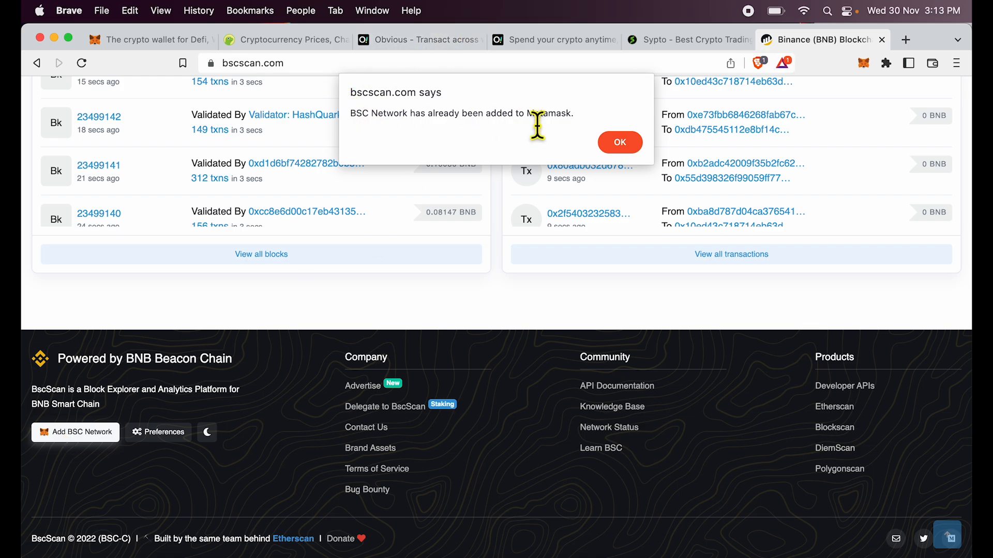
pyautogui.click(620, 141)
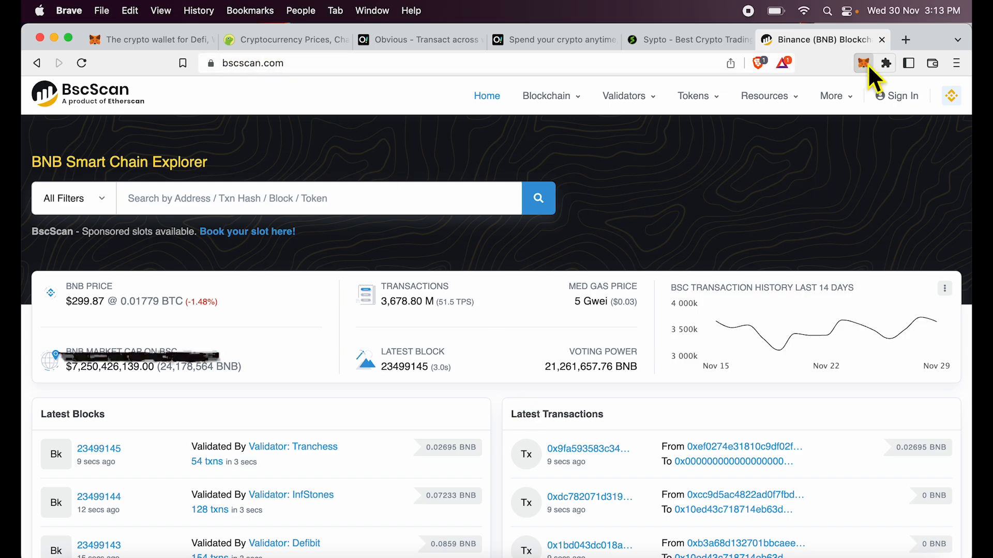
pyautogui.click(862, 63)
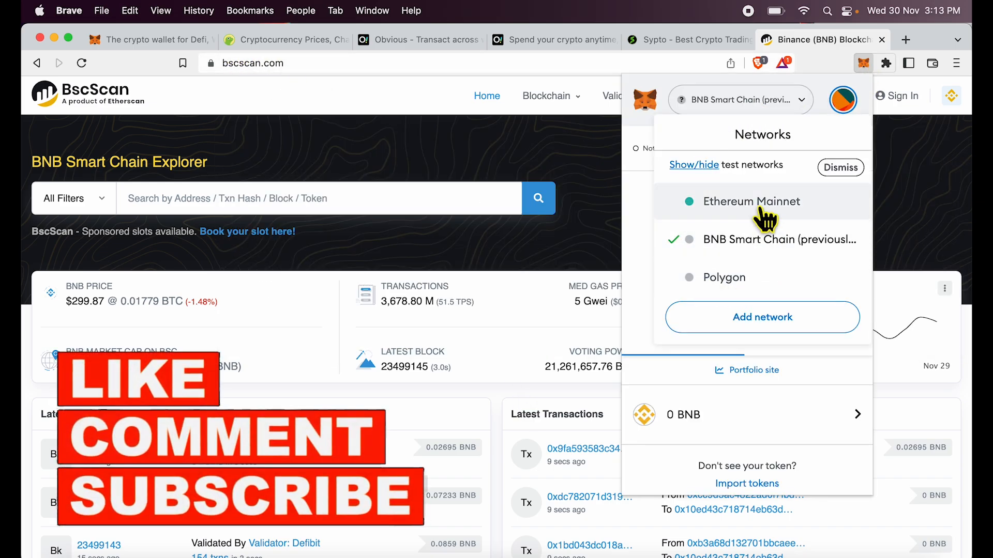
pyautogui.click(739, 100)
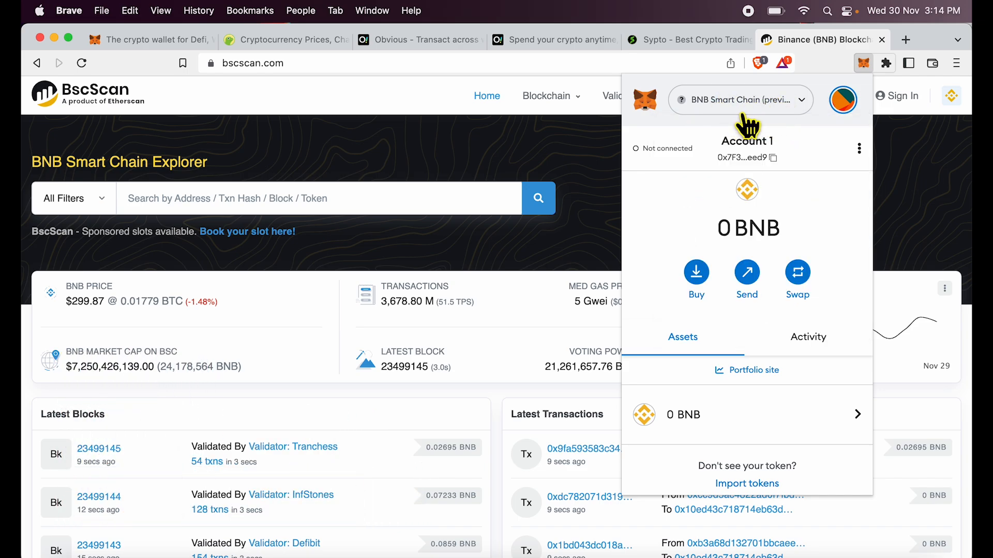
pyautogui.click(746, 157)
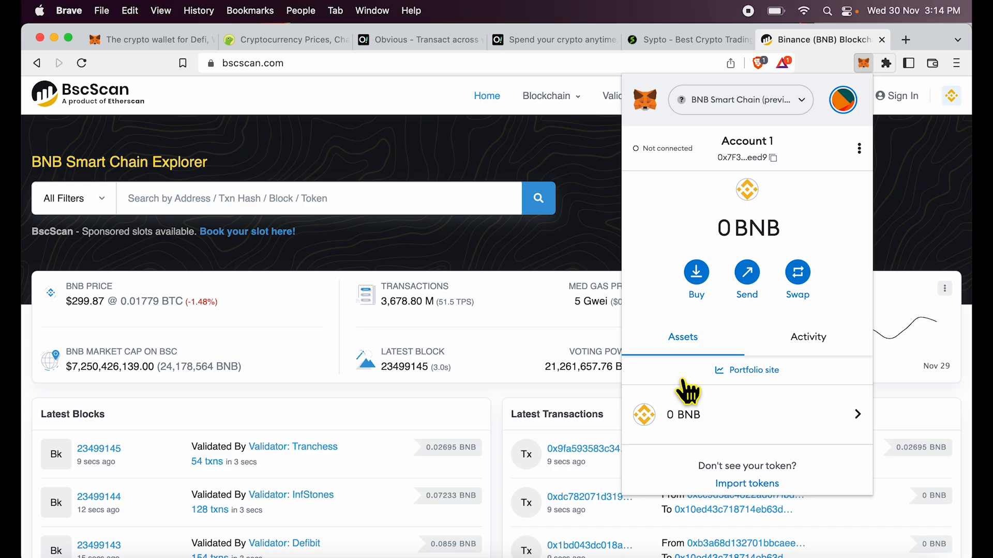
pyautogui.scroll(-3)
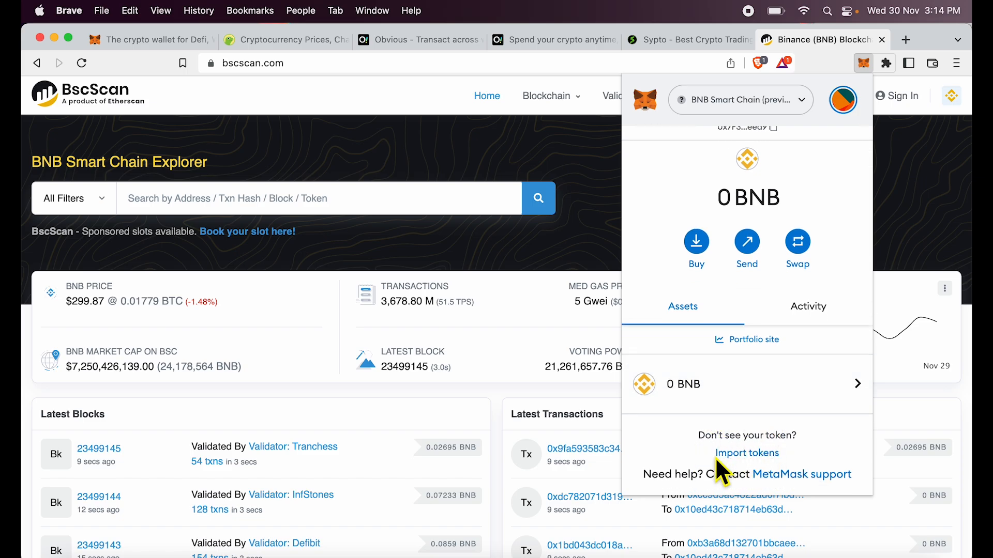
pyautogui.moveTo(752, 463)
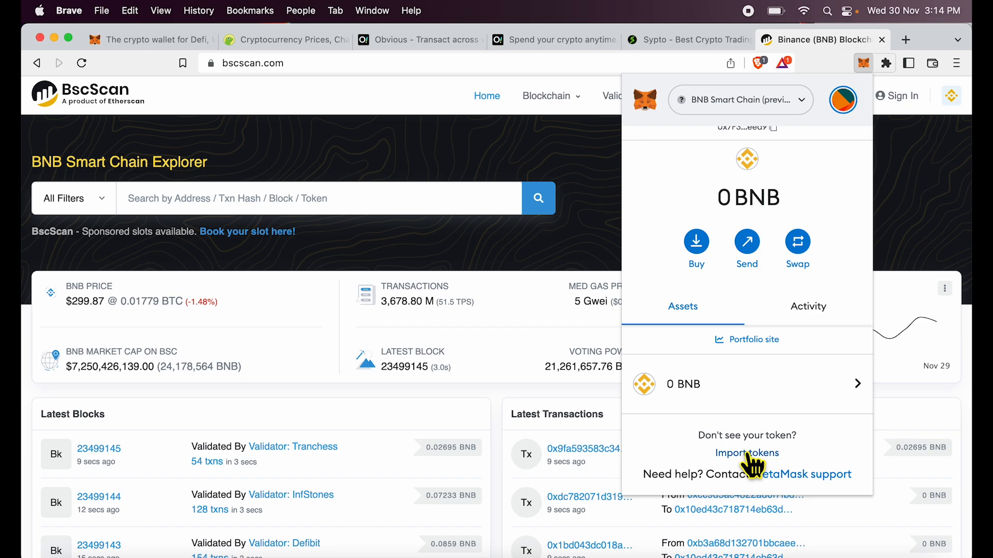
pyautogui.click(747, 453)
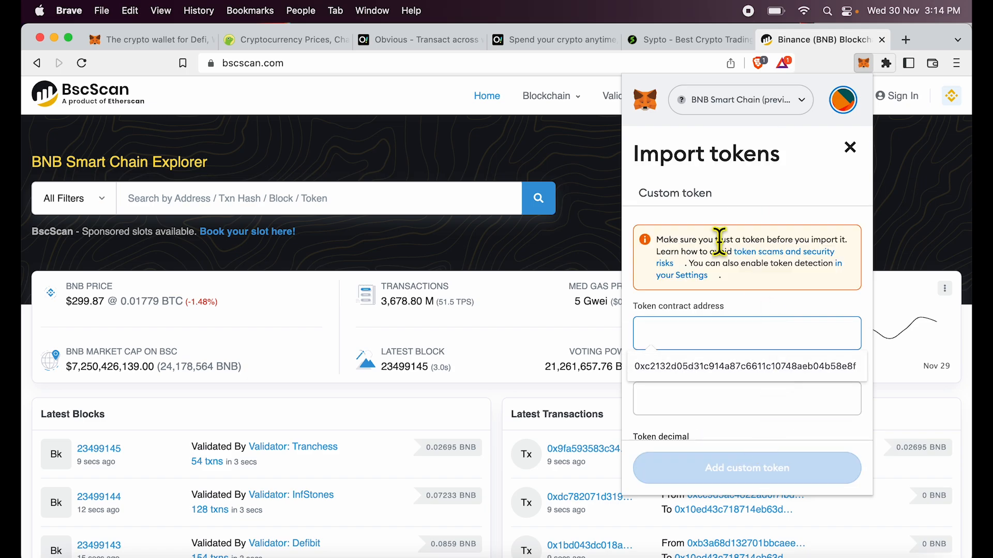
pyautogui.click(850, 147)
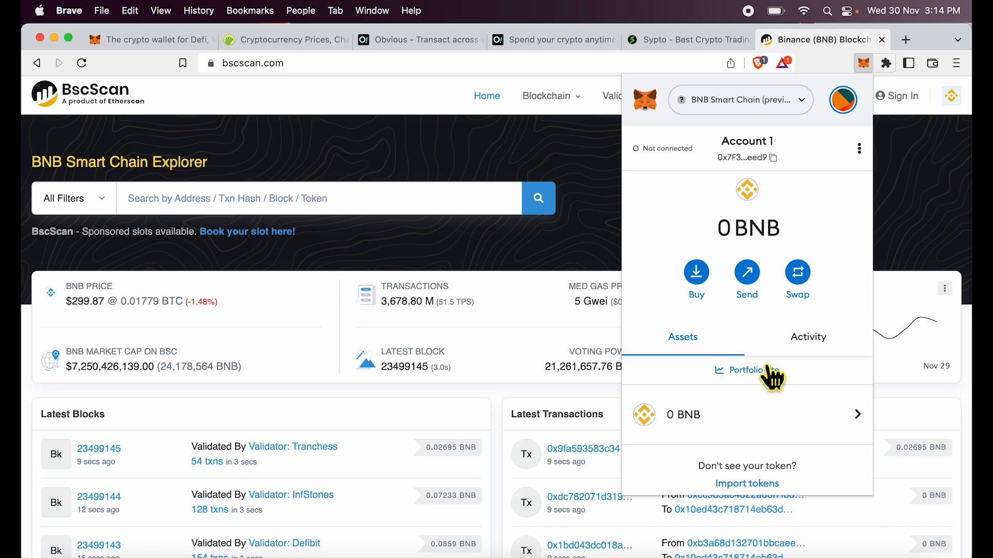
pyautogui.click(739, 100)
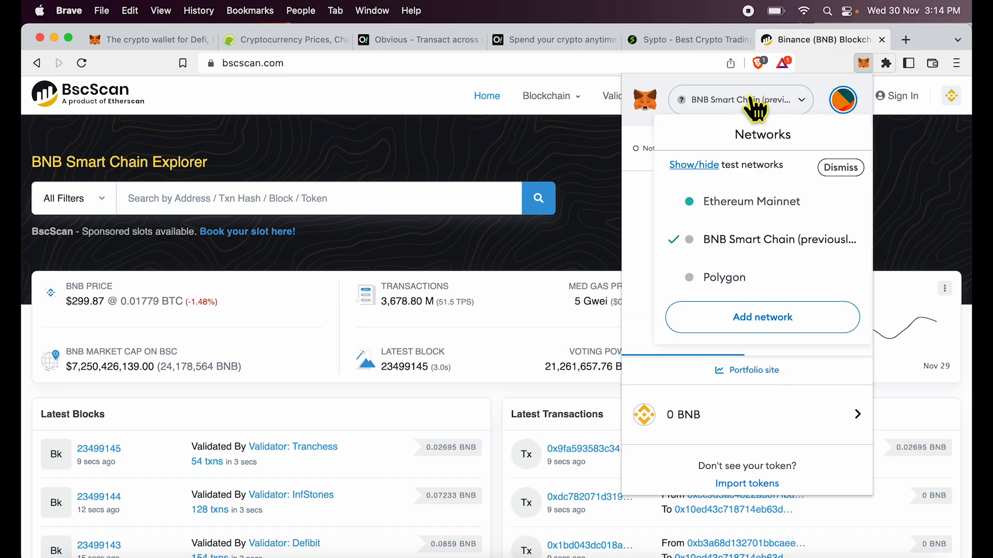
pyautogui.moveTo(742, 202)
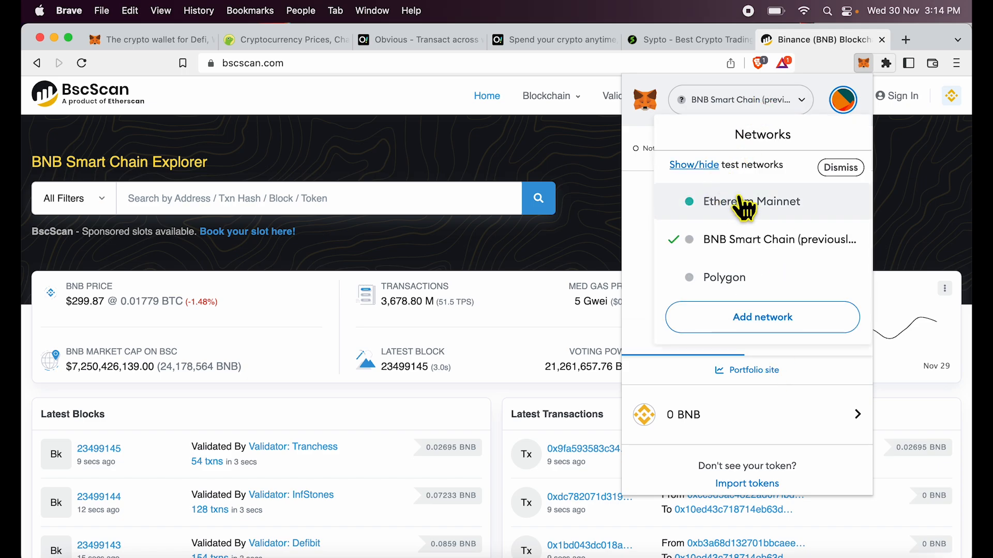
pyautogui.moveTo(636, 262)
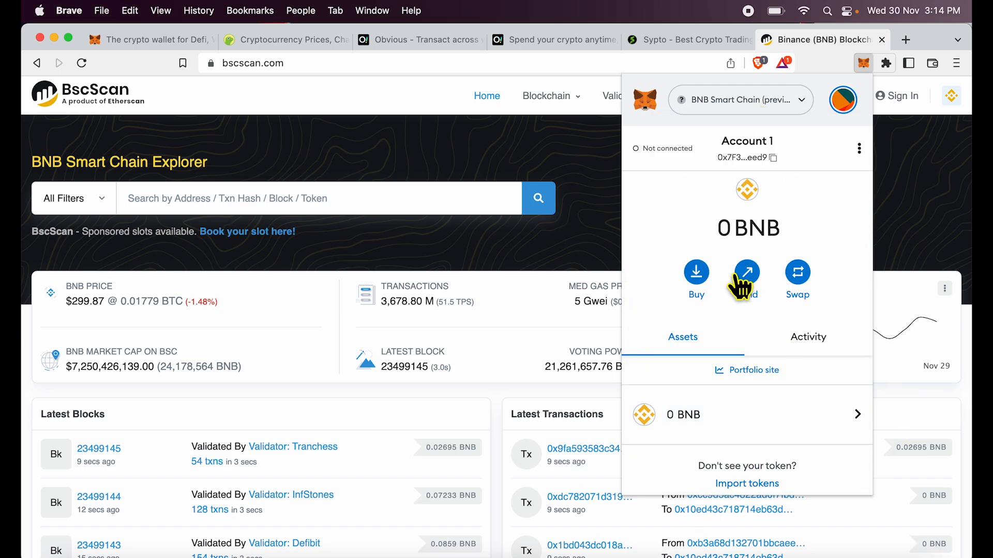
pyautogui.click(740, 101)
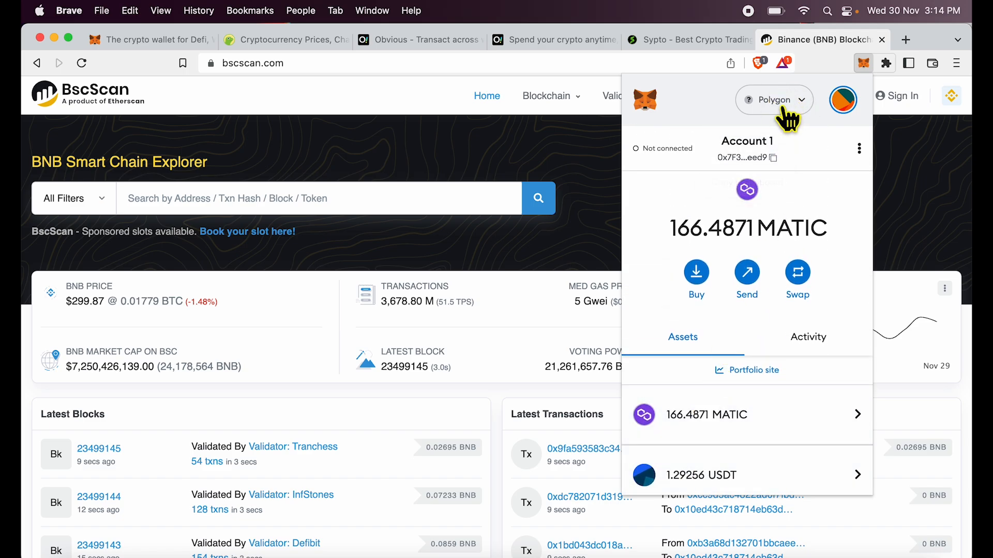
pyautogui.click(773, 99)
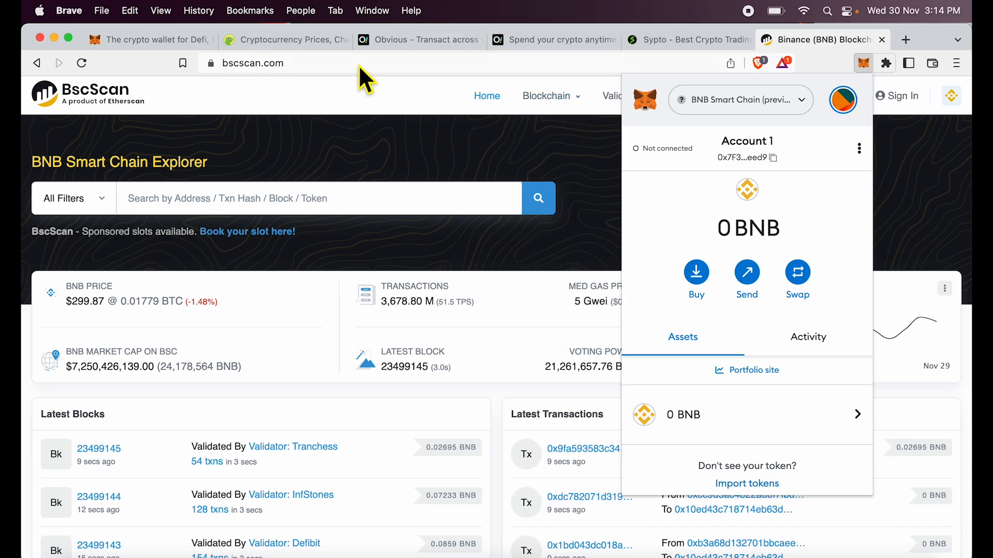
# - From CoinGecko's Tether page, add USDT on the BNB contract to MetaMask
pyautogui.click(284, 39)
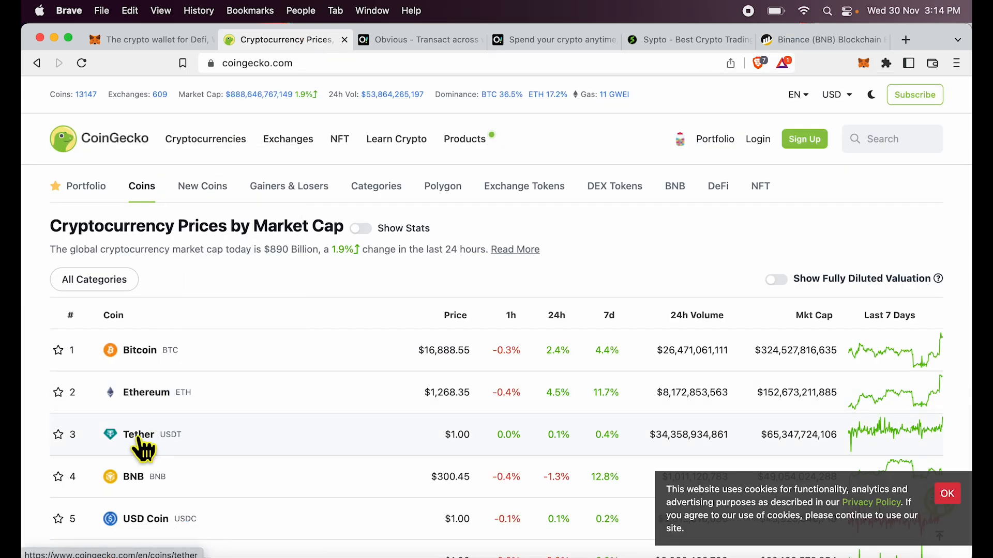
pyautogui.click(138, 434)
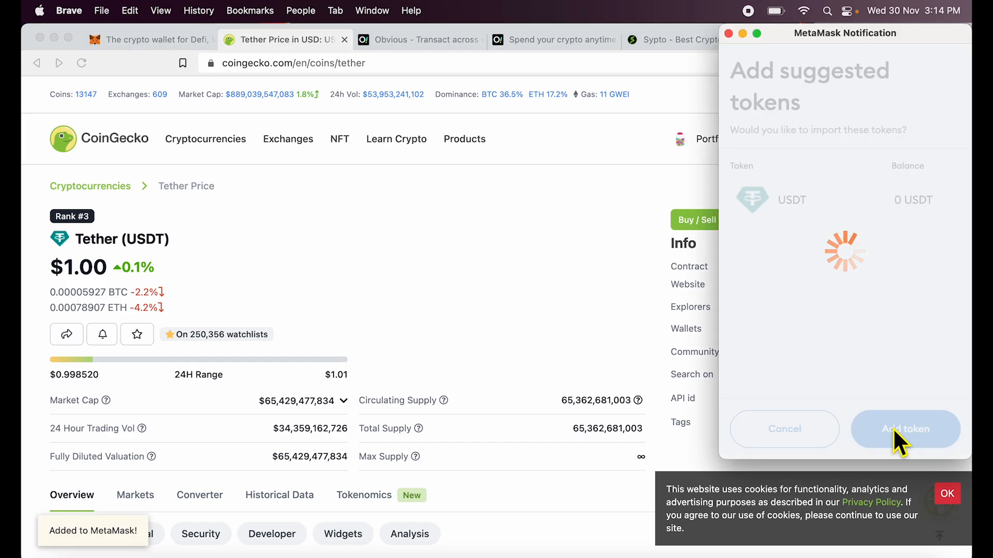
pyautogui.click(905, 430)
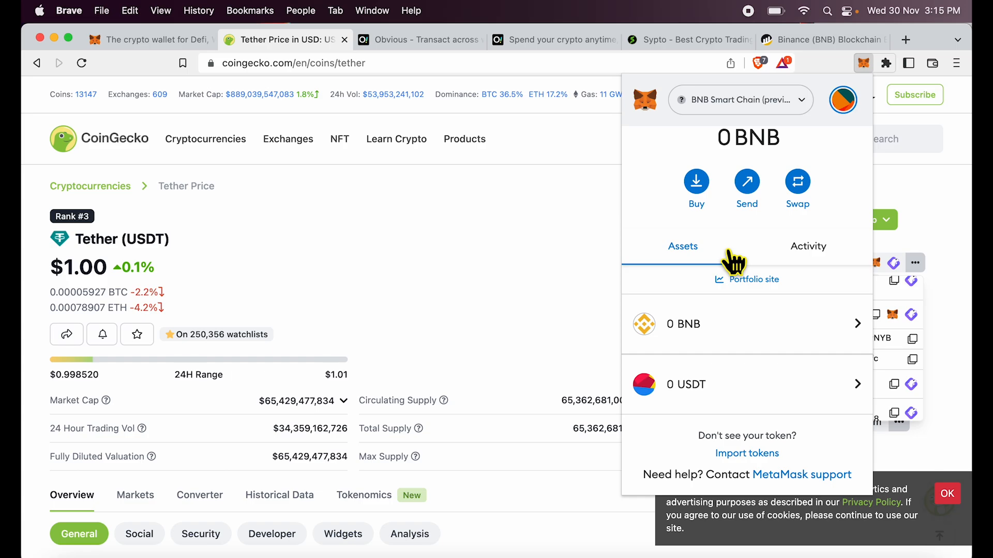
pyautogui.moveTo(512, 339)
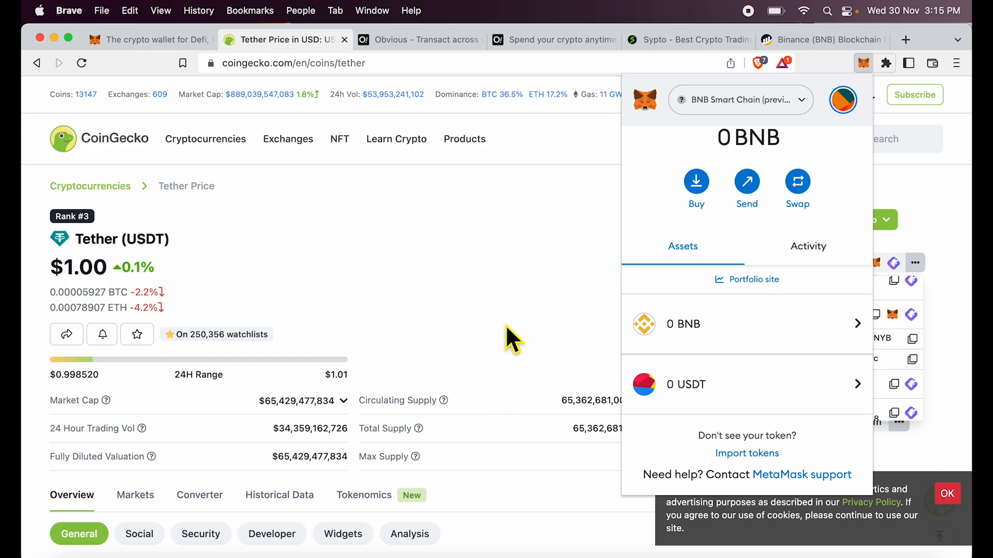
pyautogui.moveTo(747, 190)
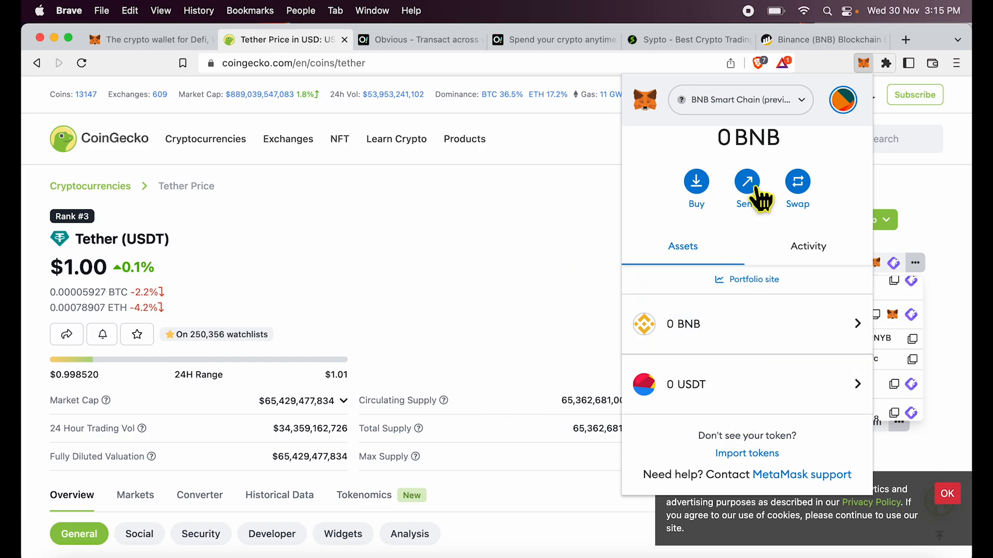
pyautogui.moveTo(703, 246)
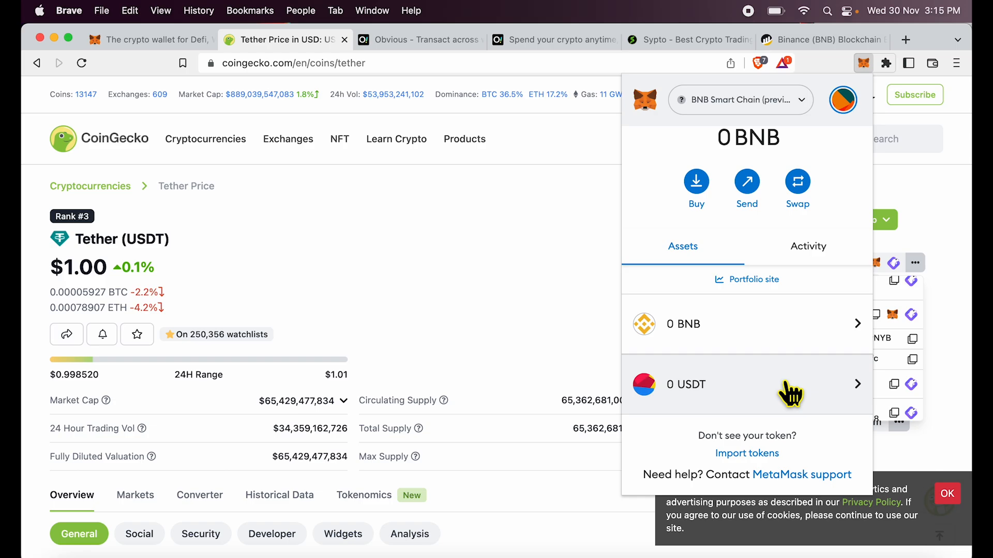
# - Confirm BNB Smart Chain is selected and copy the Account 1 address to the clipboard
pyautogui.click(740, 101)
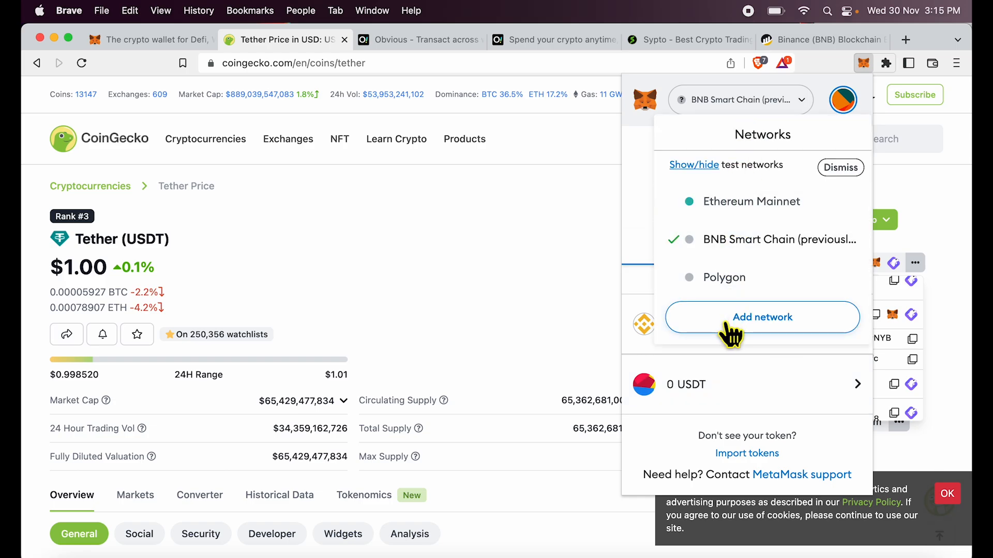
pyautogui.click(738, 100)
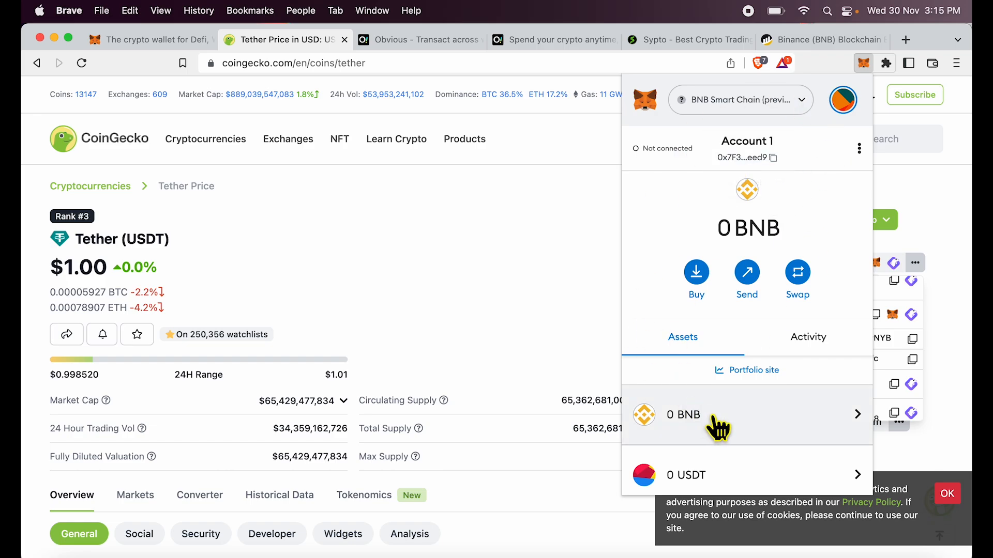
pyautogui.moveTo(746, 157)
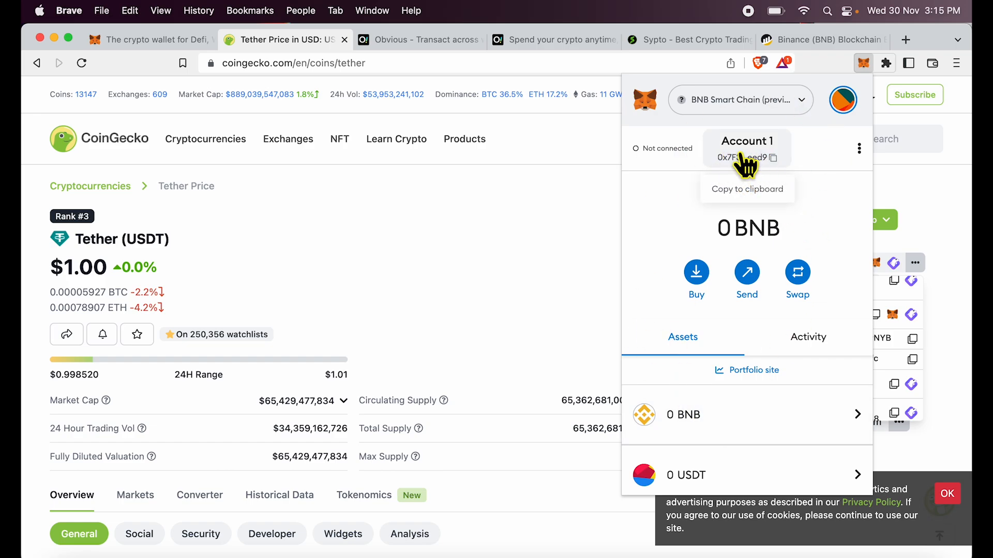
pyautogui.click(746, 157)
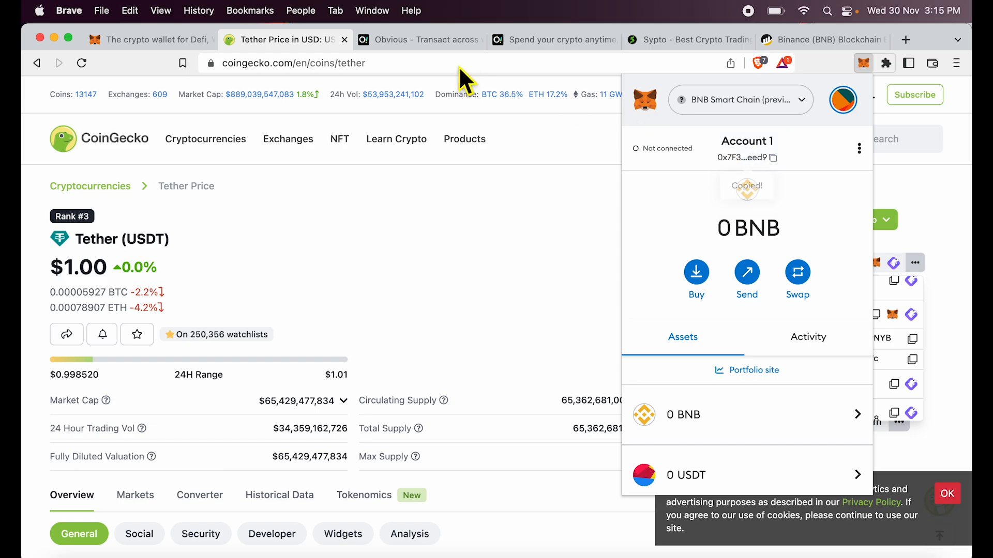
pyautogui.click(417, 39)
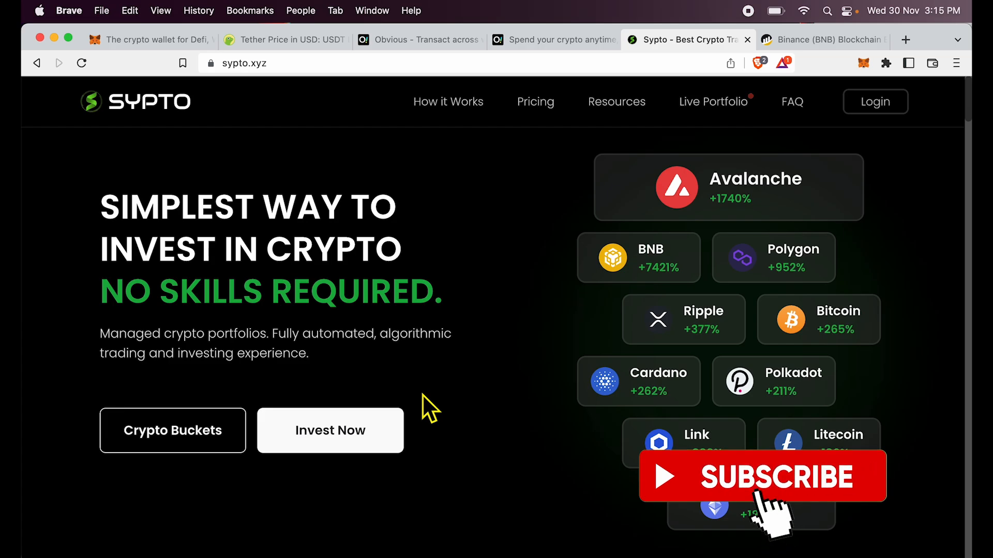
# - Subscribe on the Sypto homepage, triggering its subscribed animation
pyautogui.click(762, 475)
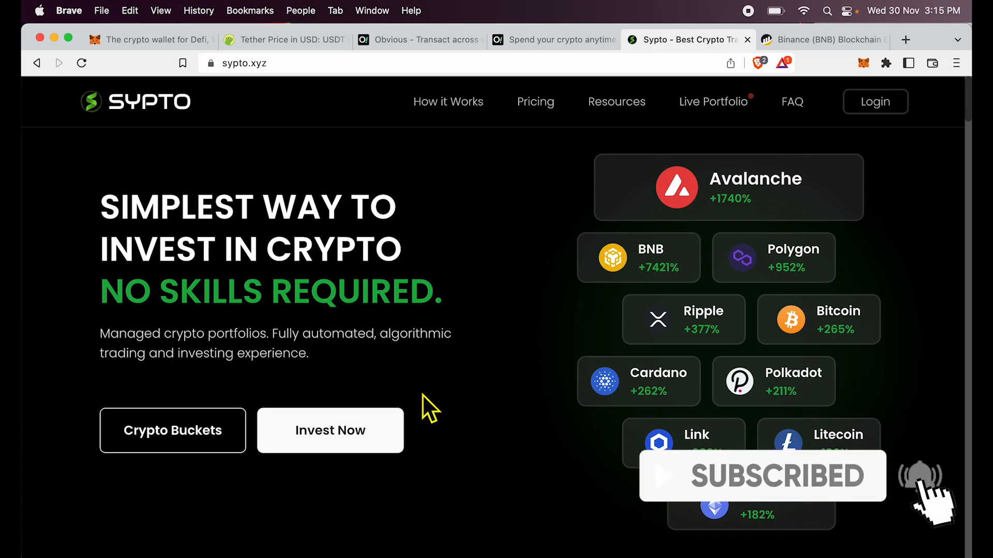